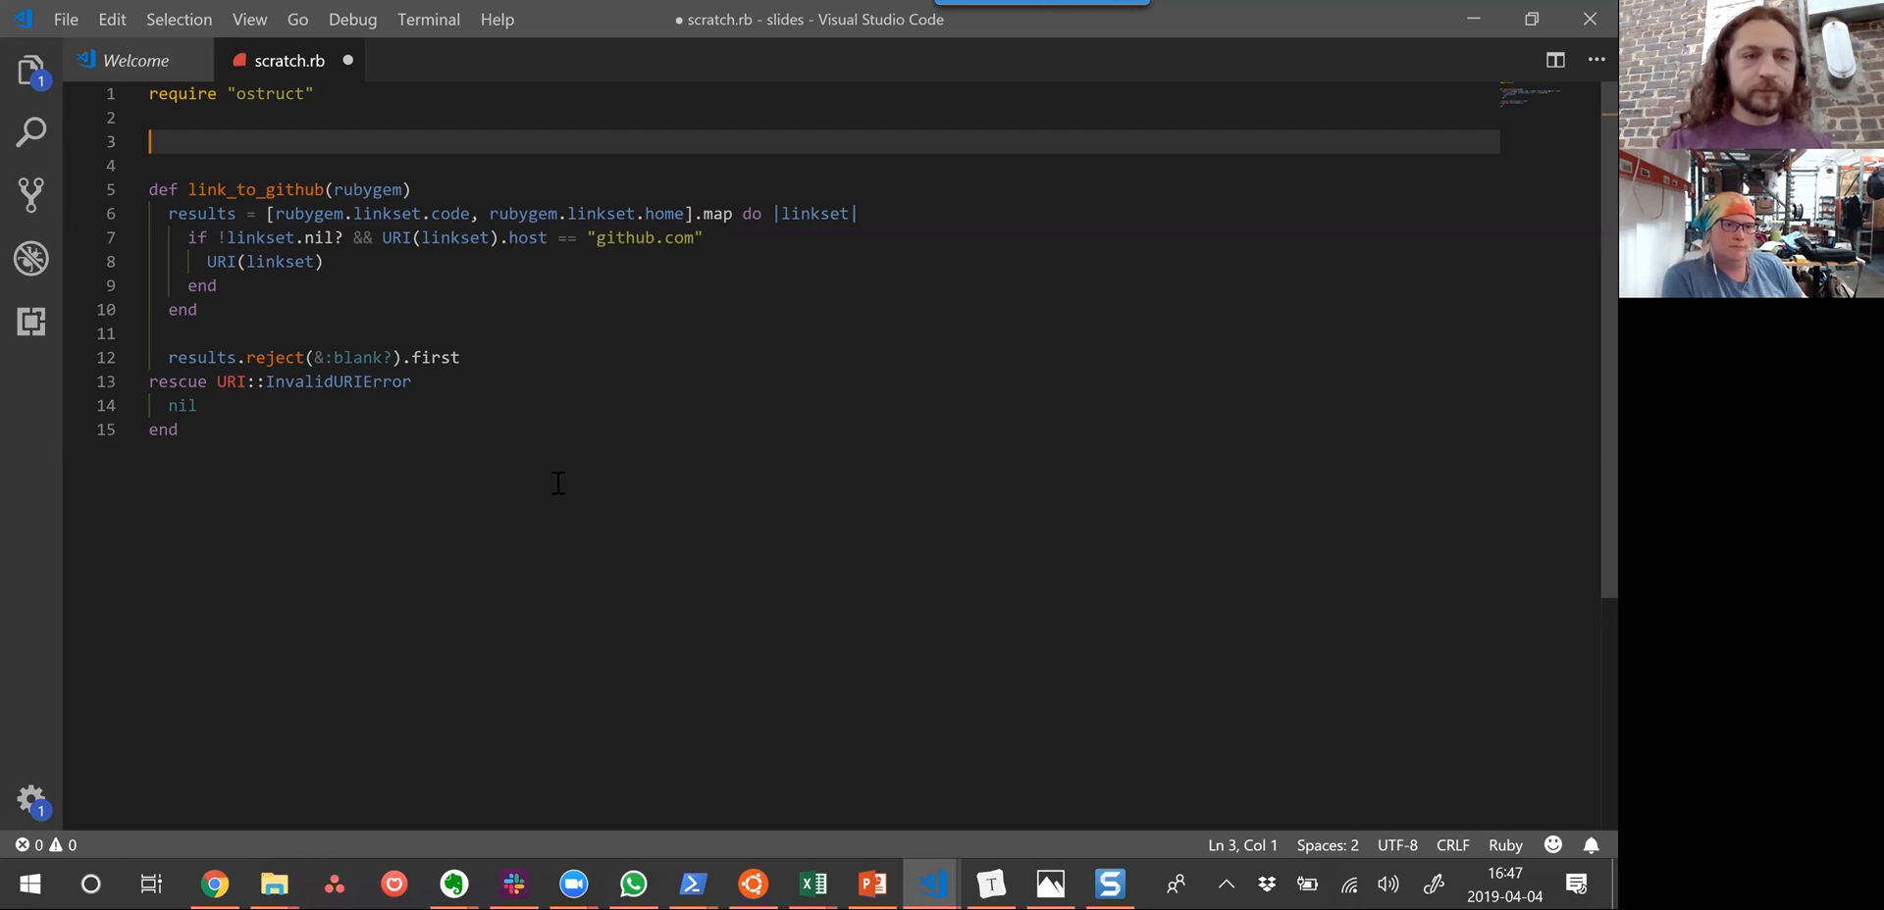
Write rubygem = OpenStruct.new() on line 3, replacing the separate linkset assignment
type("rubygem =")
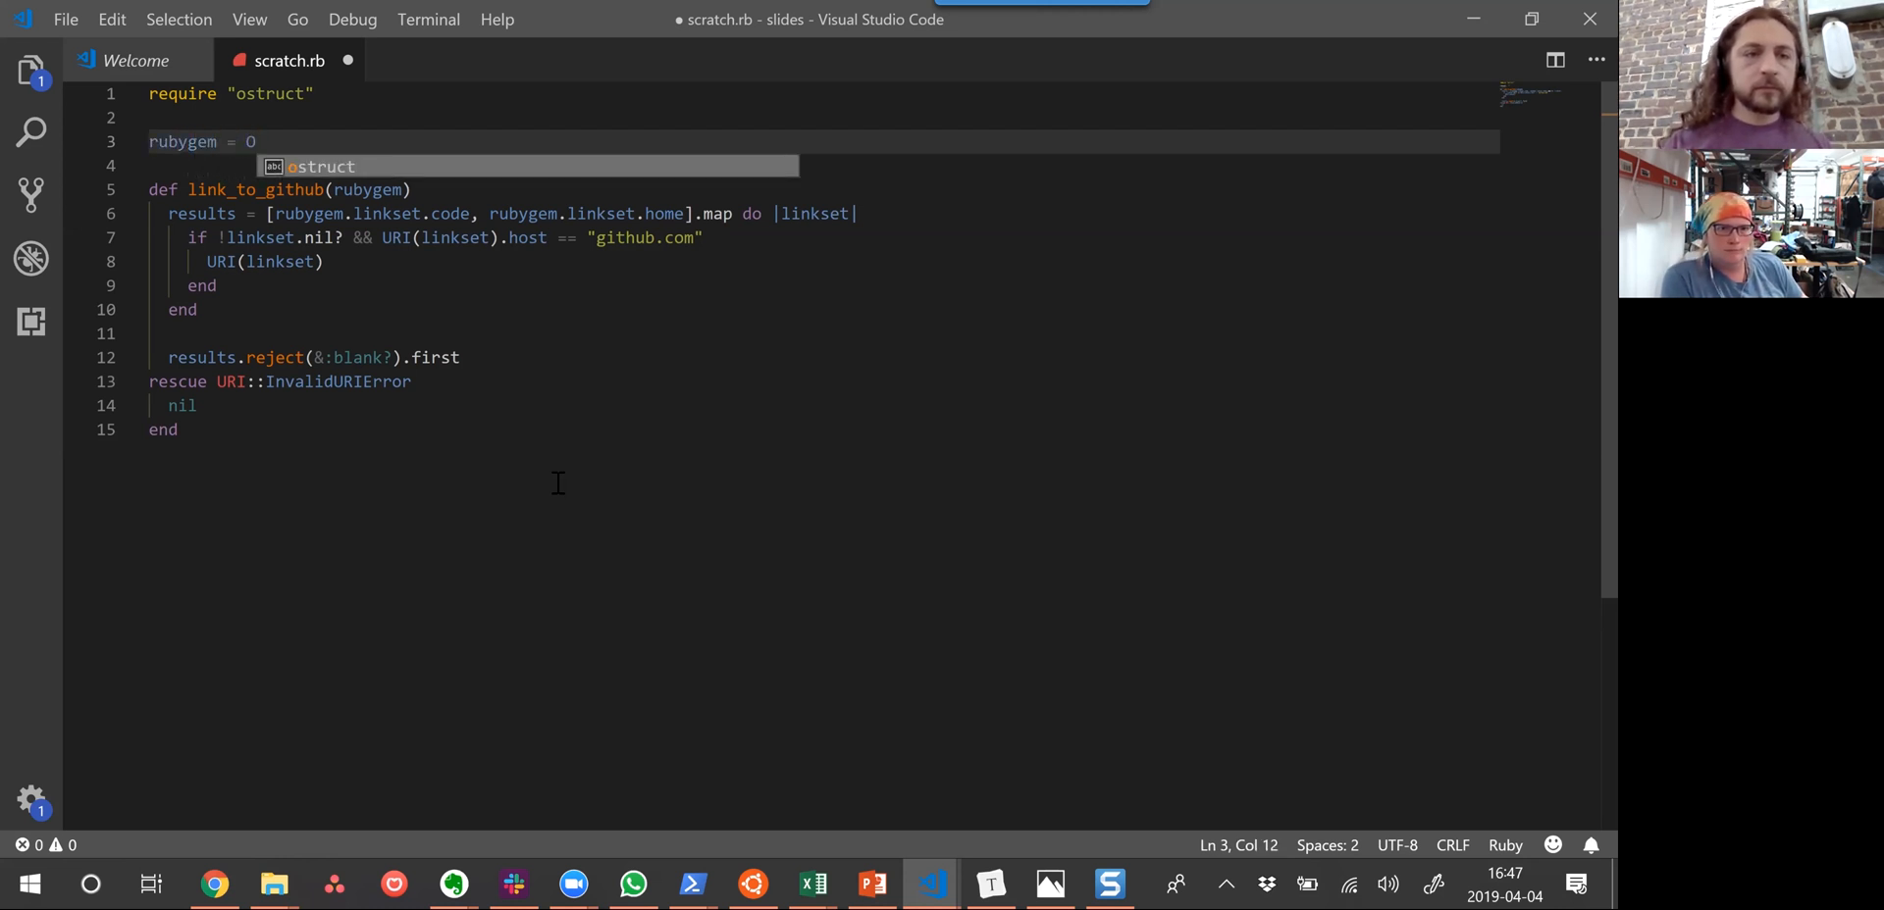
type("OpenStruct.new")
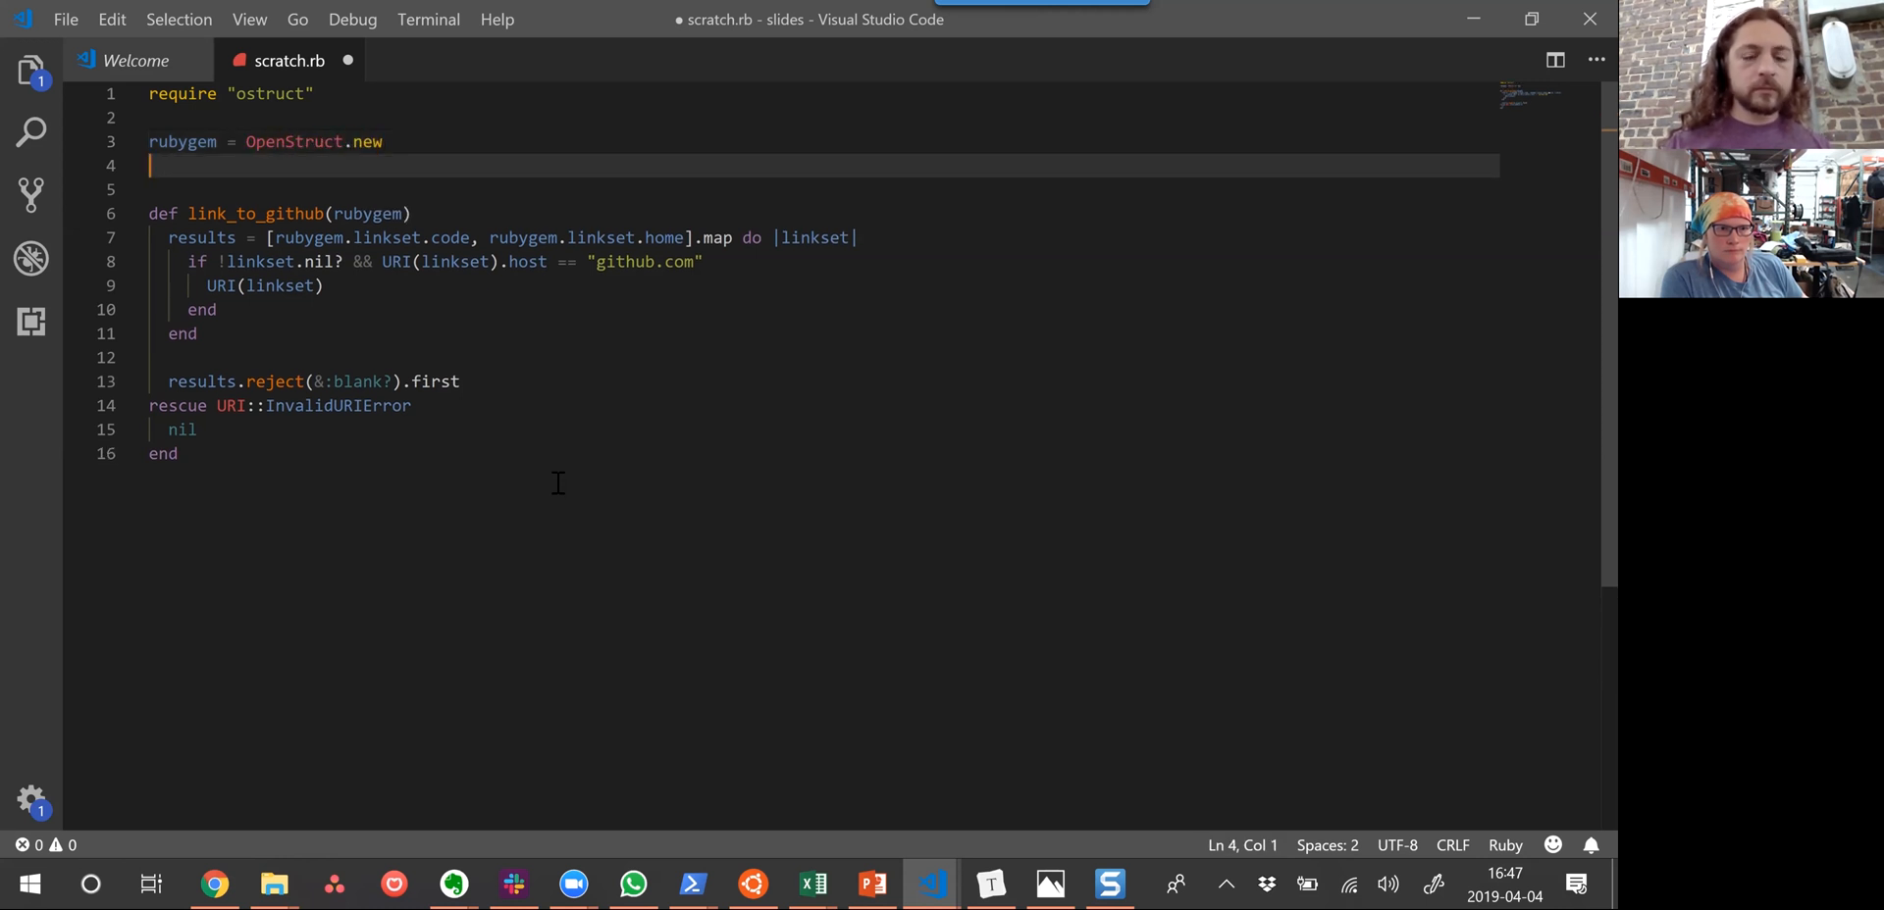
type("rubygem.")
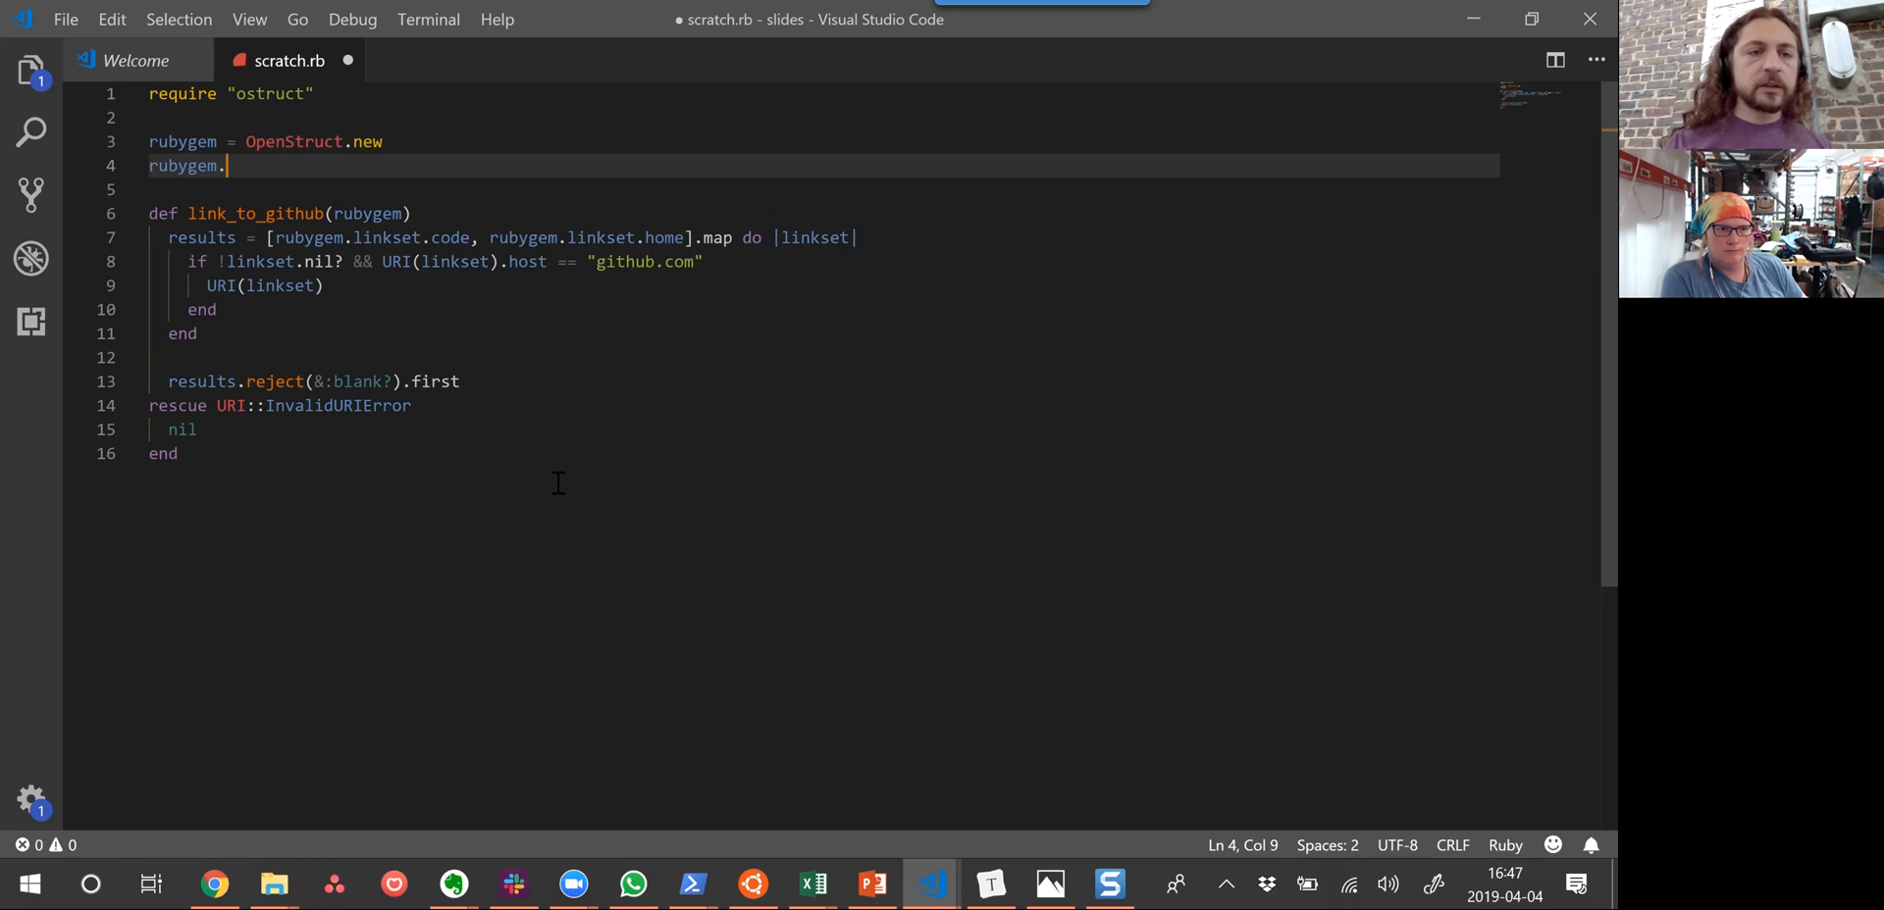
type("linkset =")
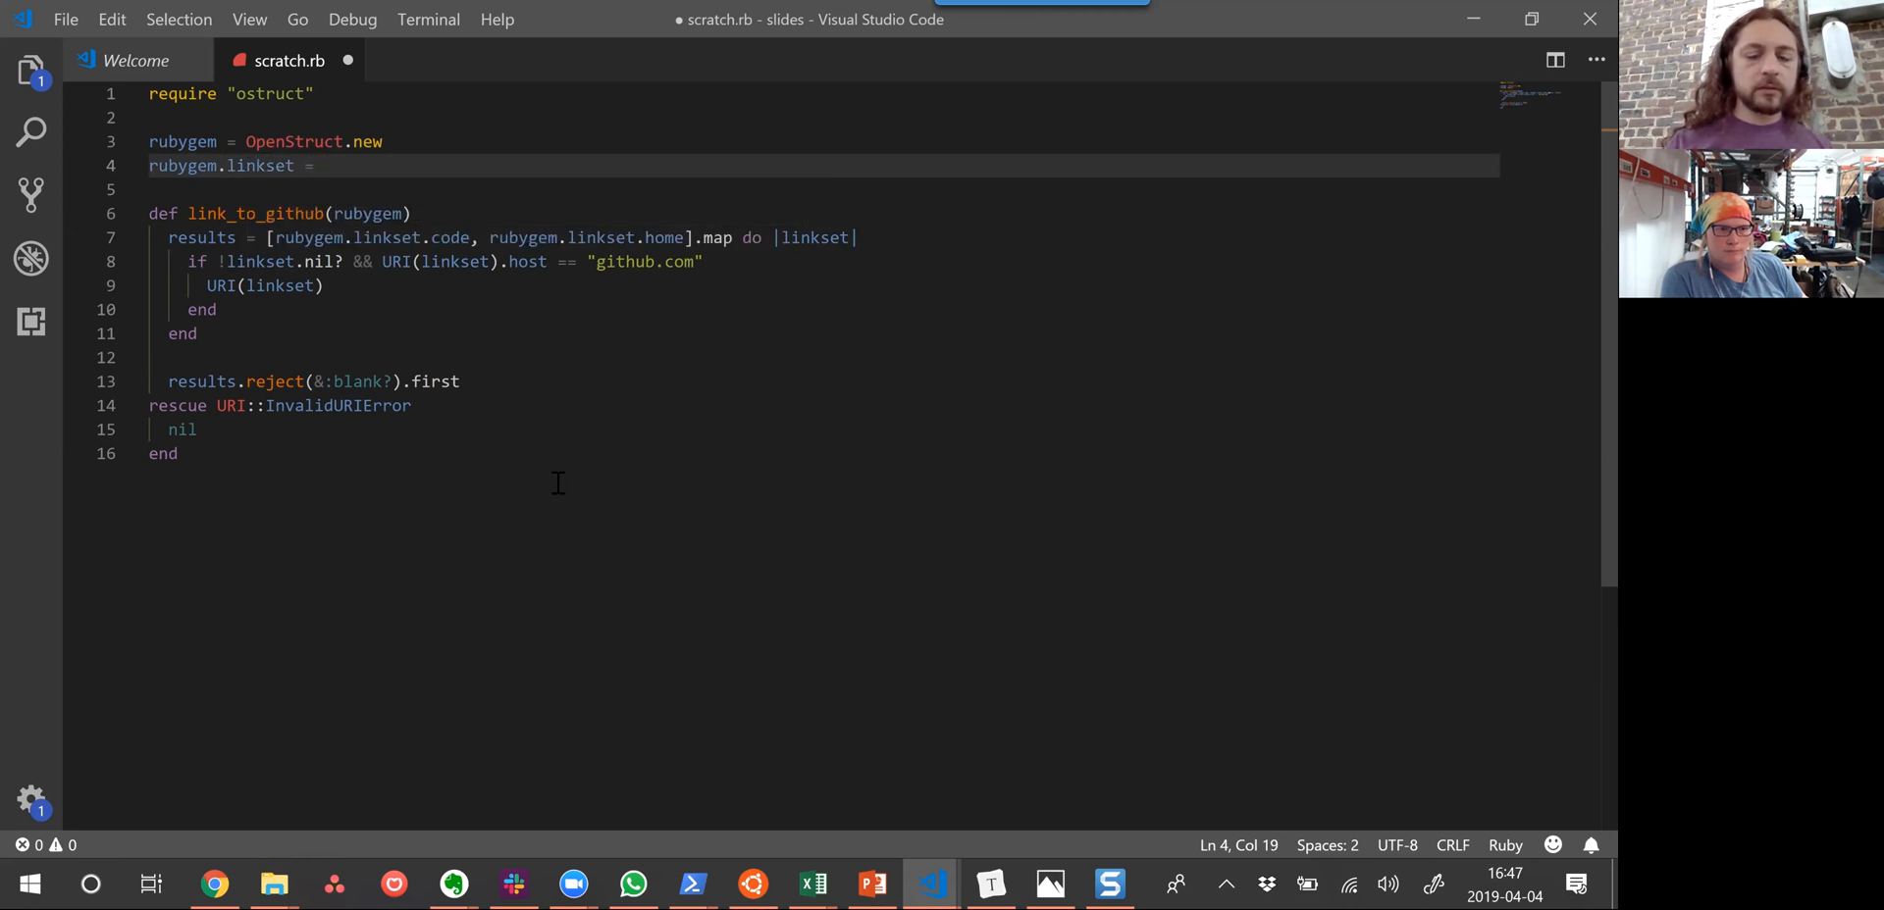
type("OpenStruct.new")
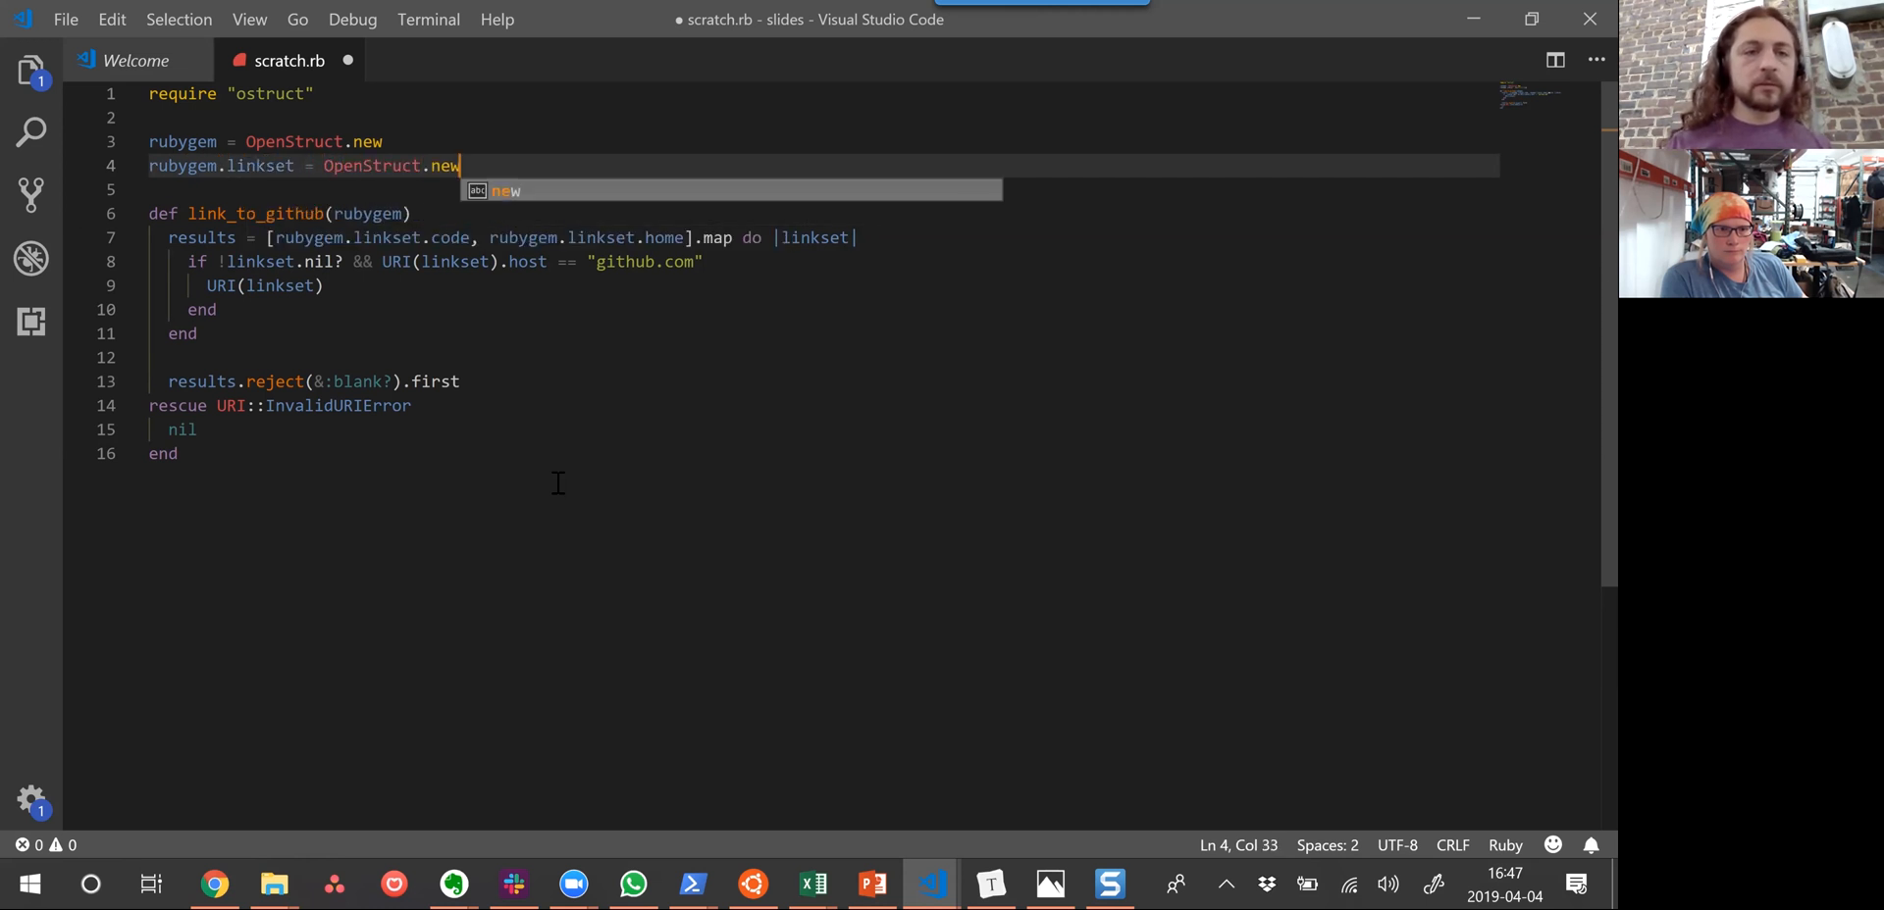
key("enter")
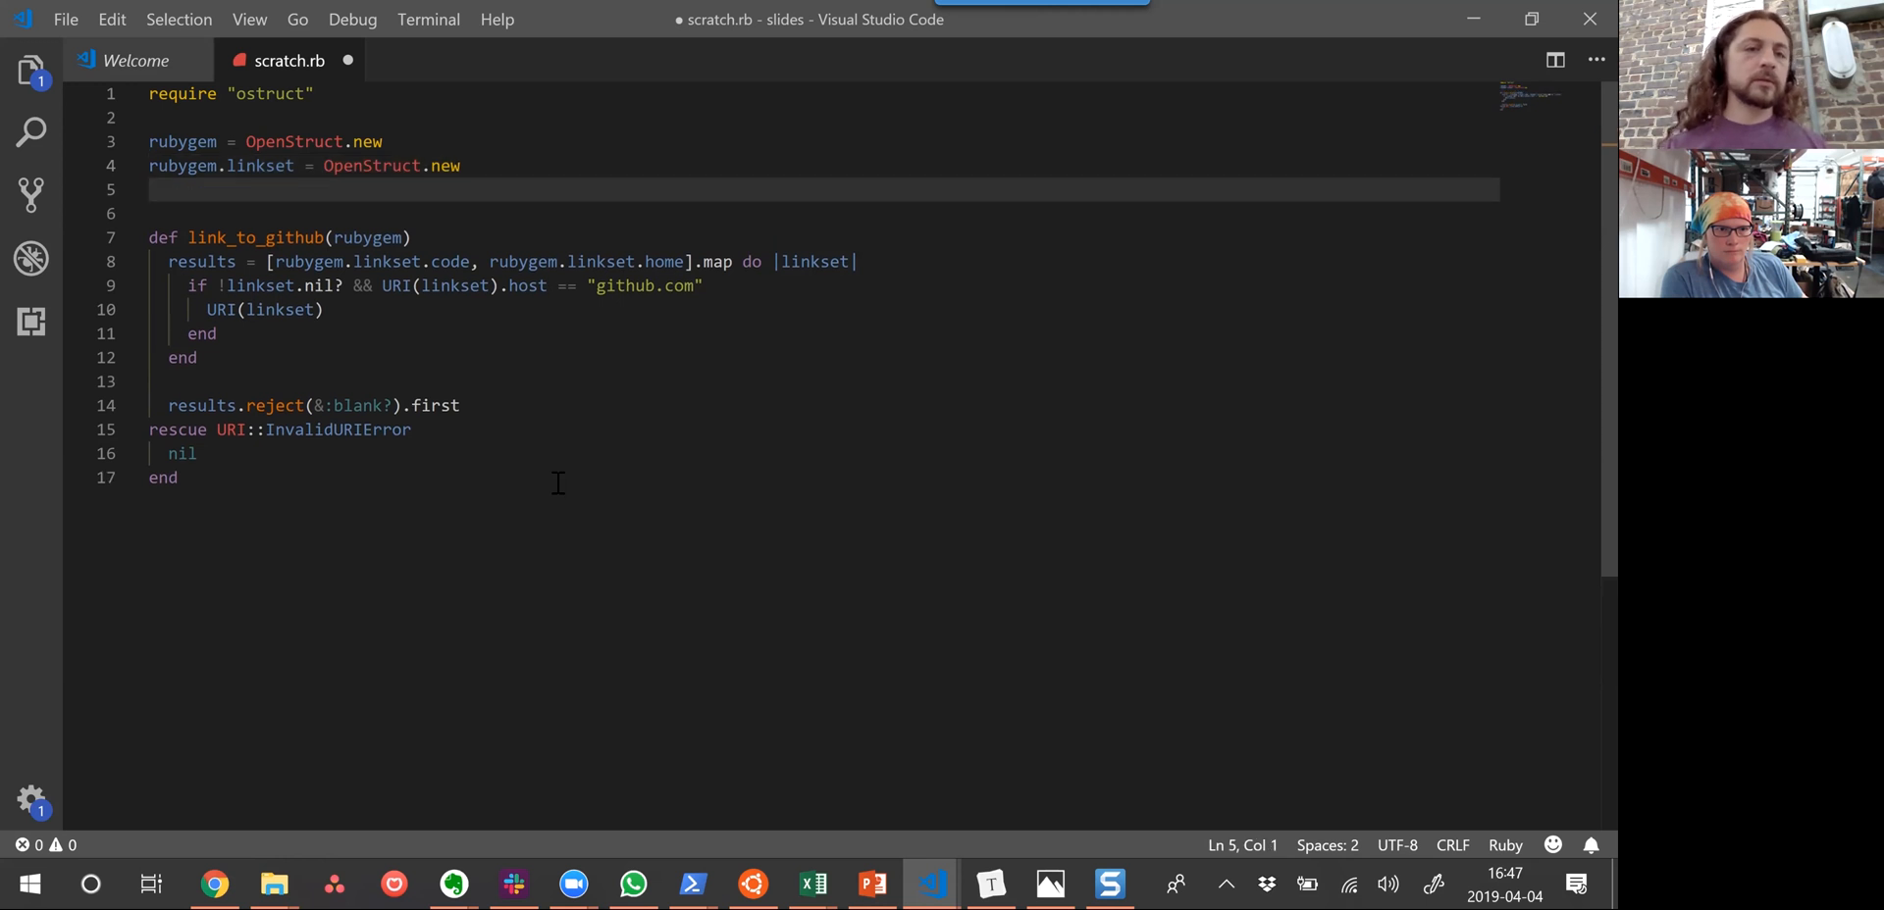
type("()")
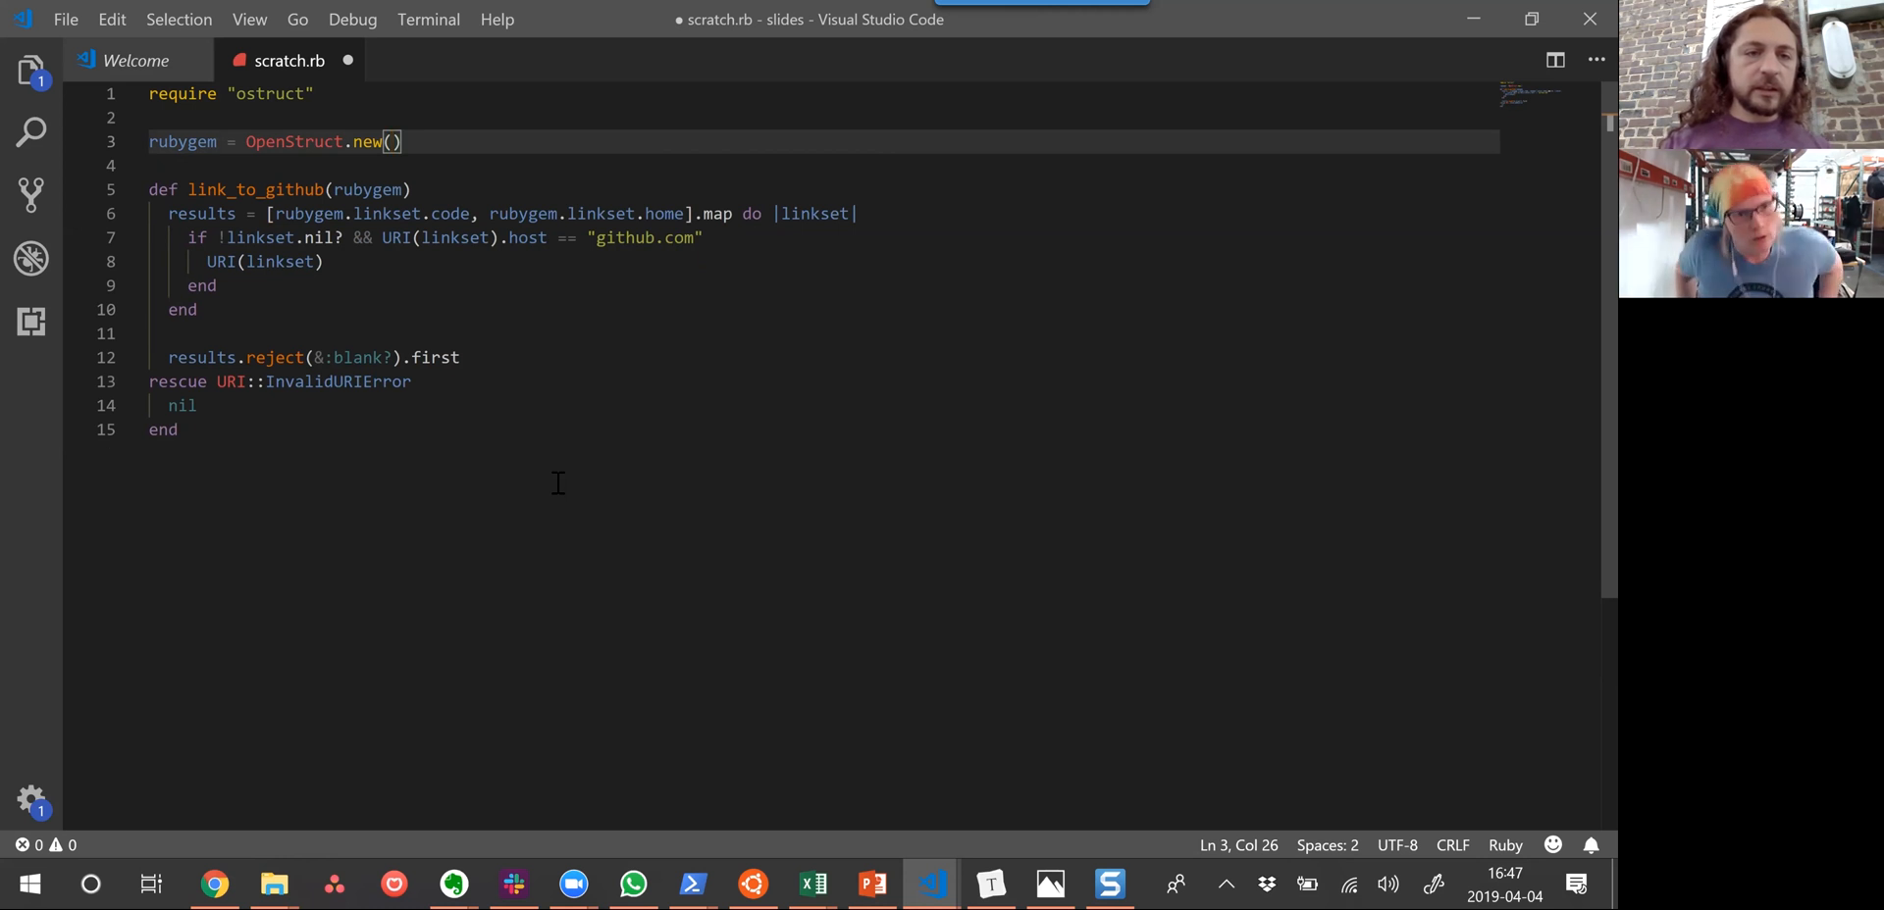
Fill the call with linkset: OpenStruct.new(code: "<CODE>")
type("linkset:")
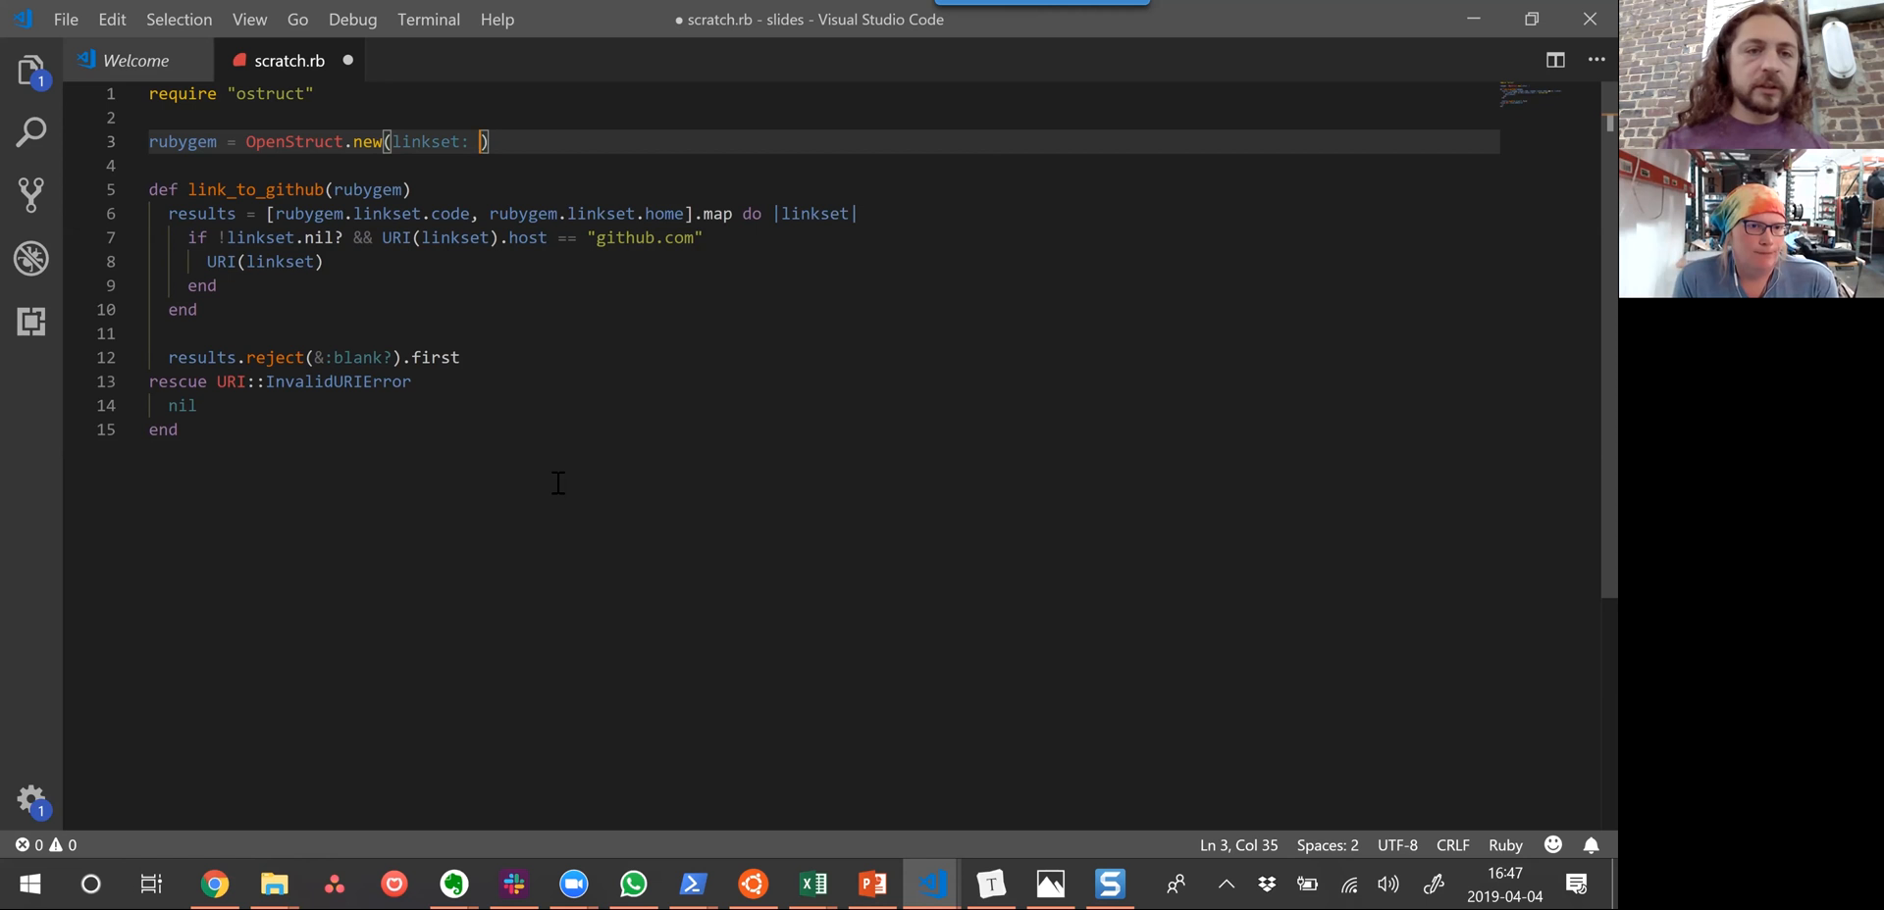
type("Opens")
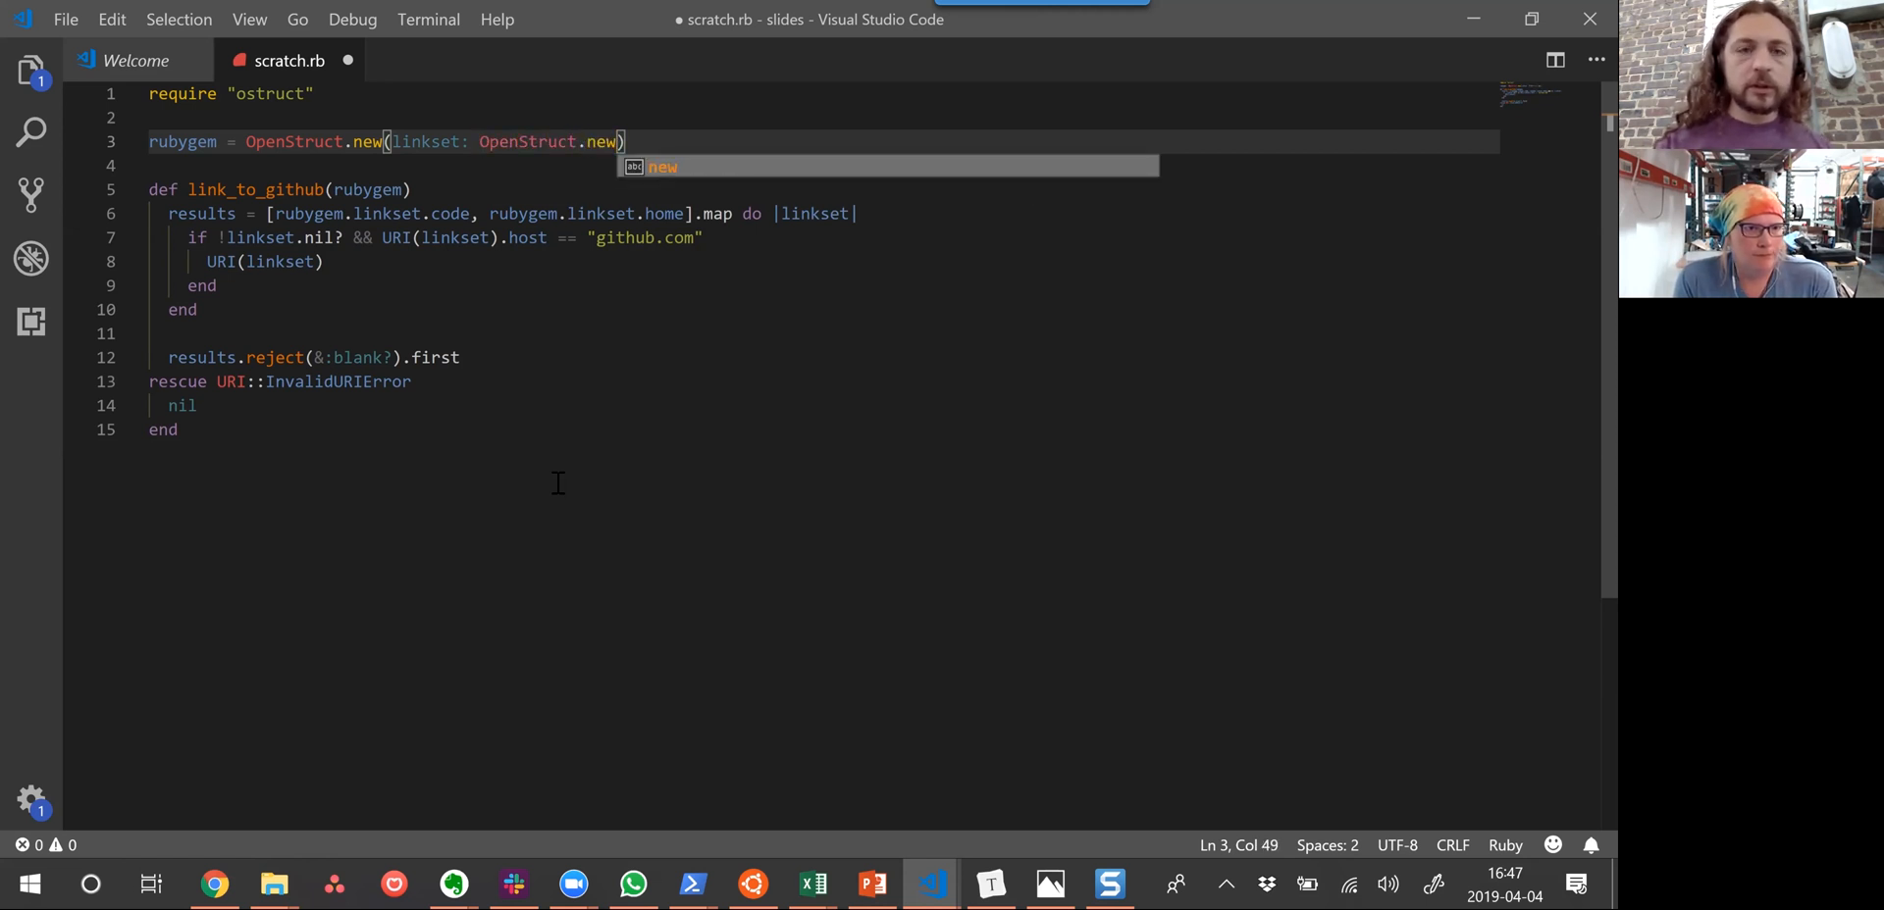
type("(")
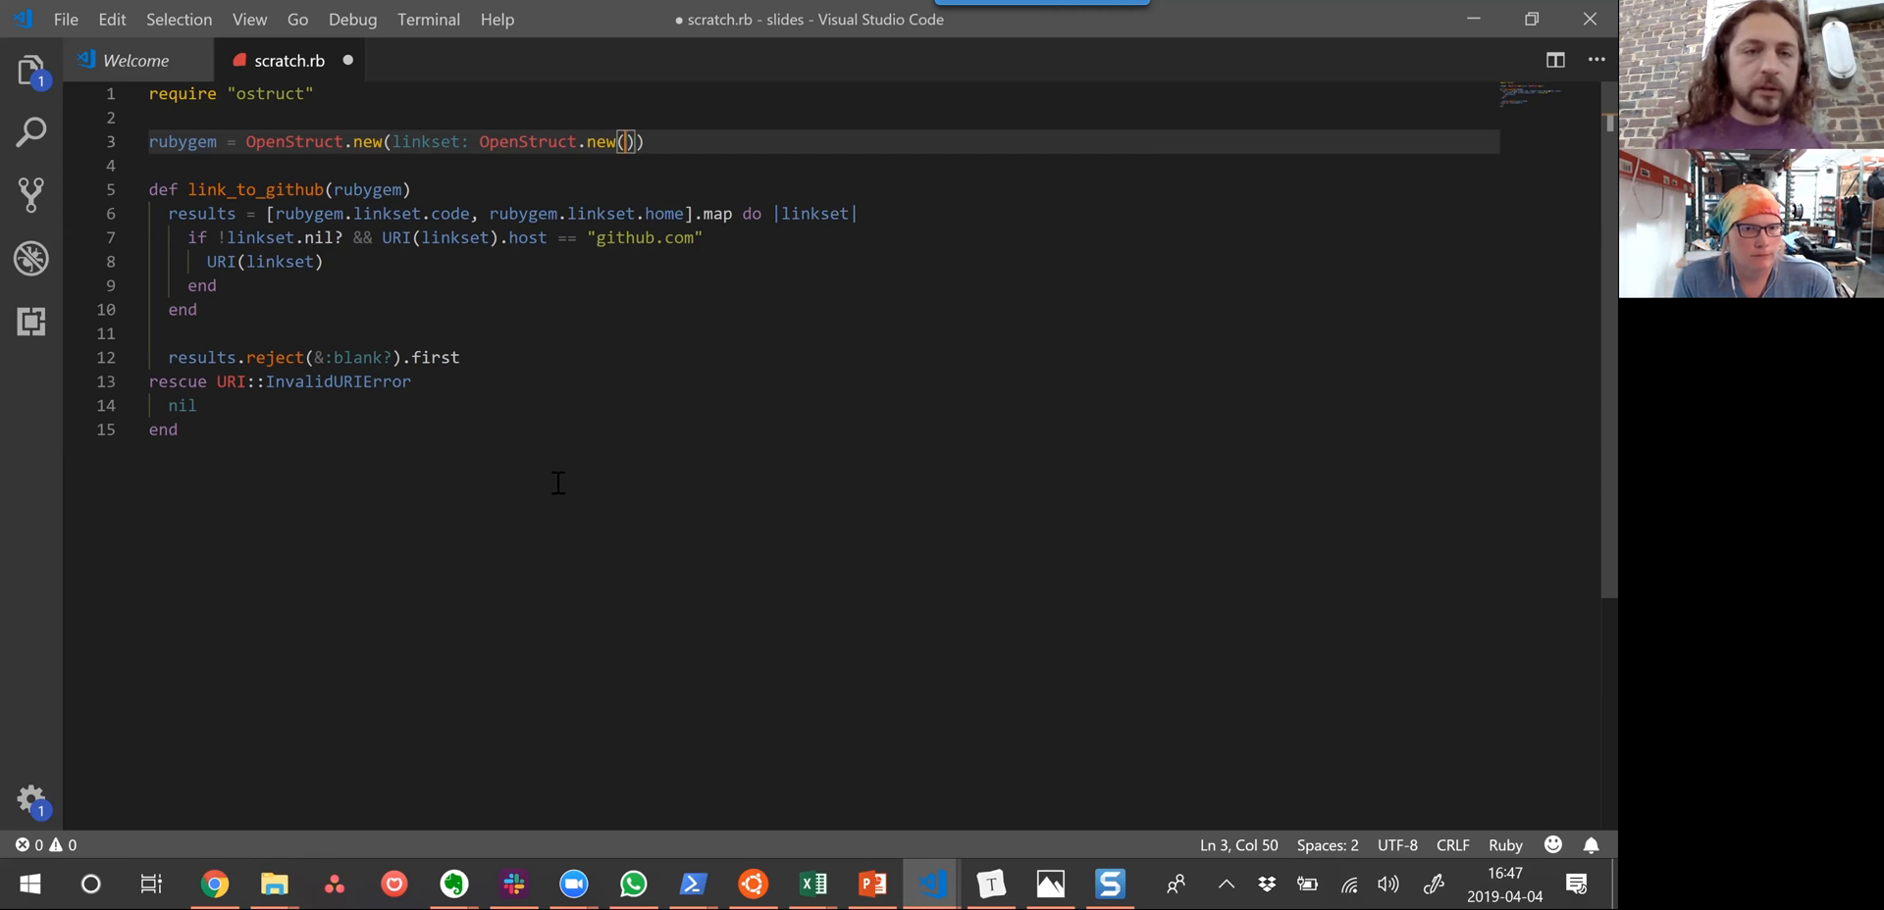
type("codce")
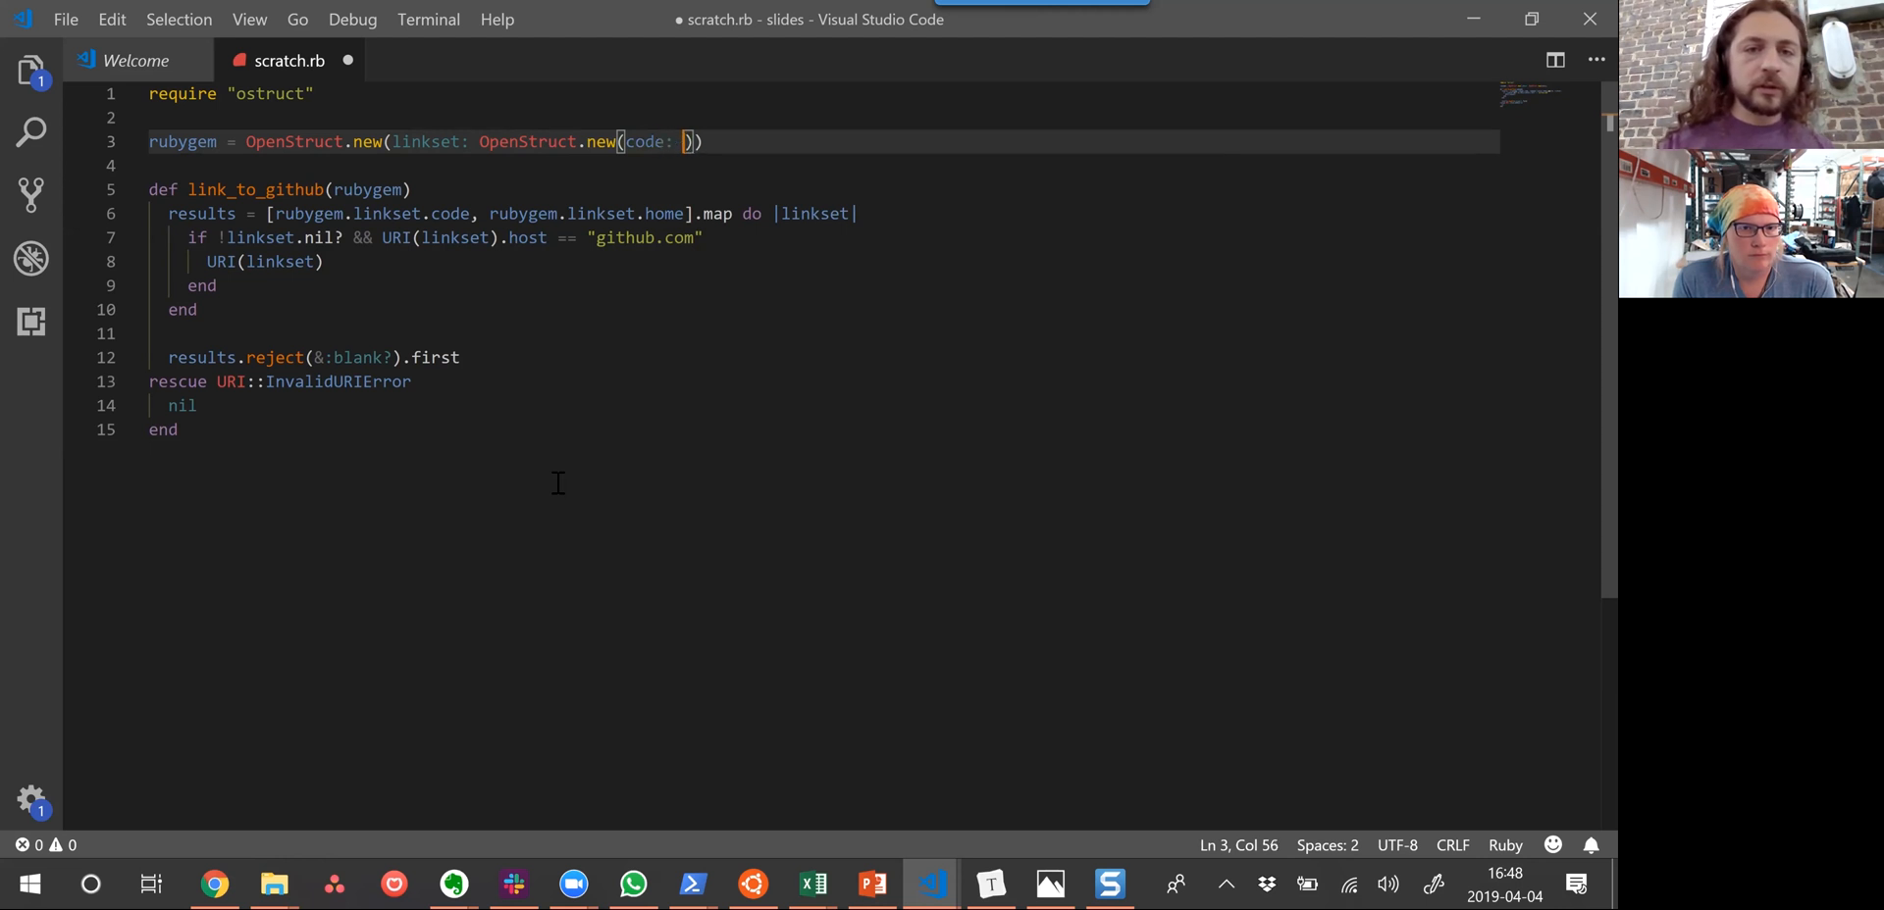
type("\"")
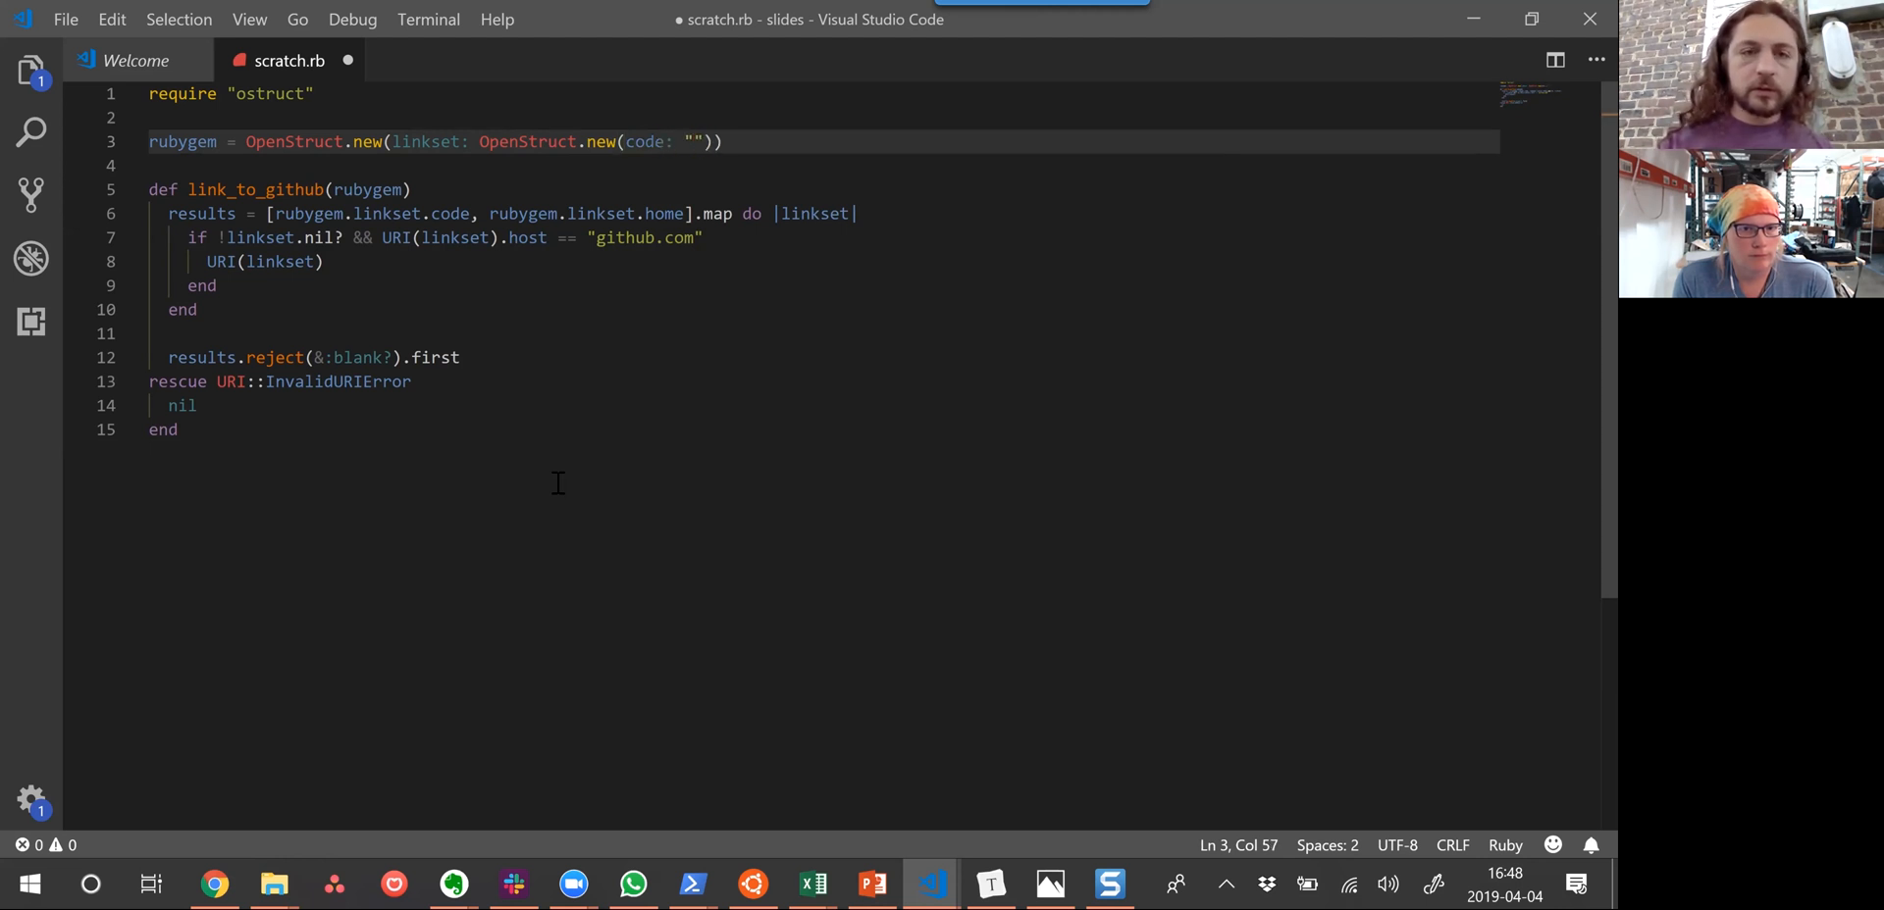
type("<CODE")
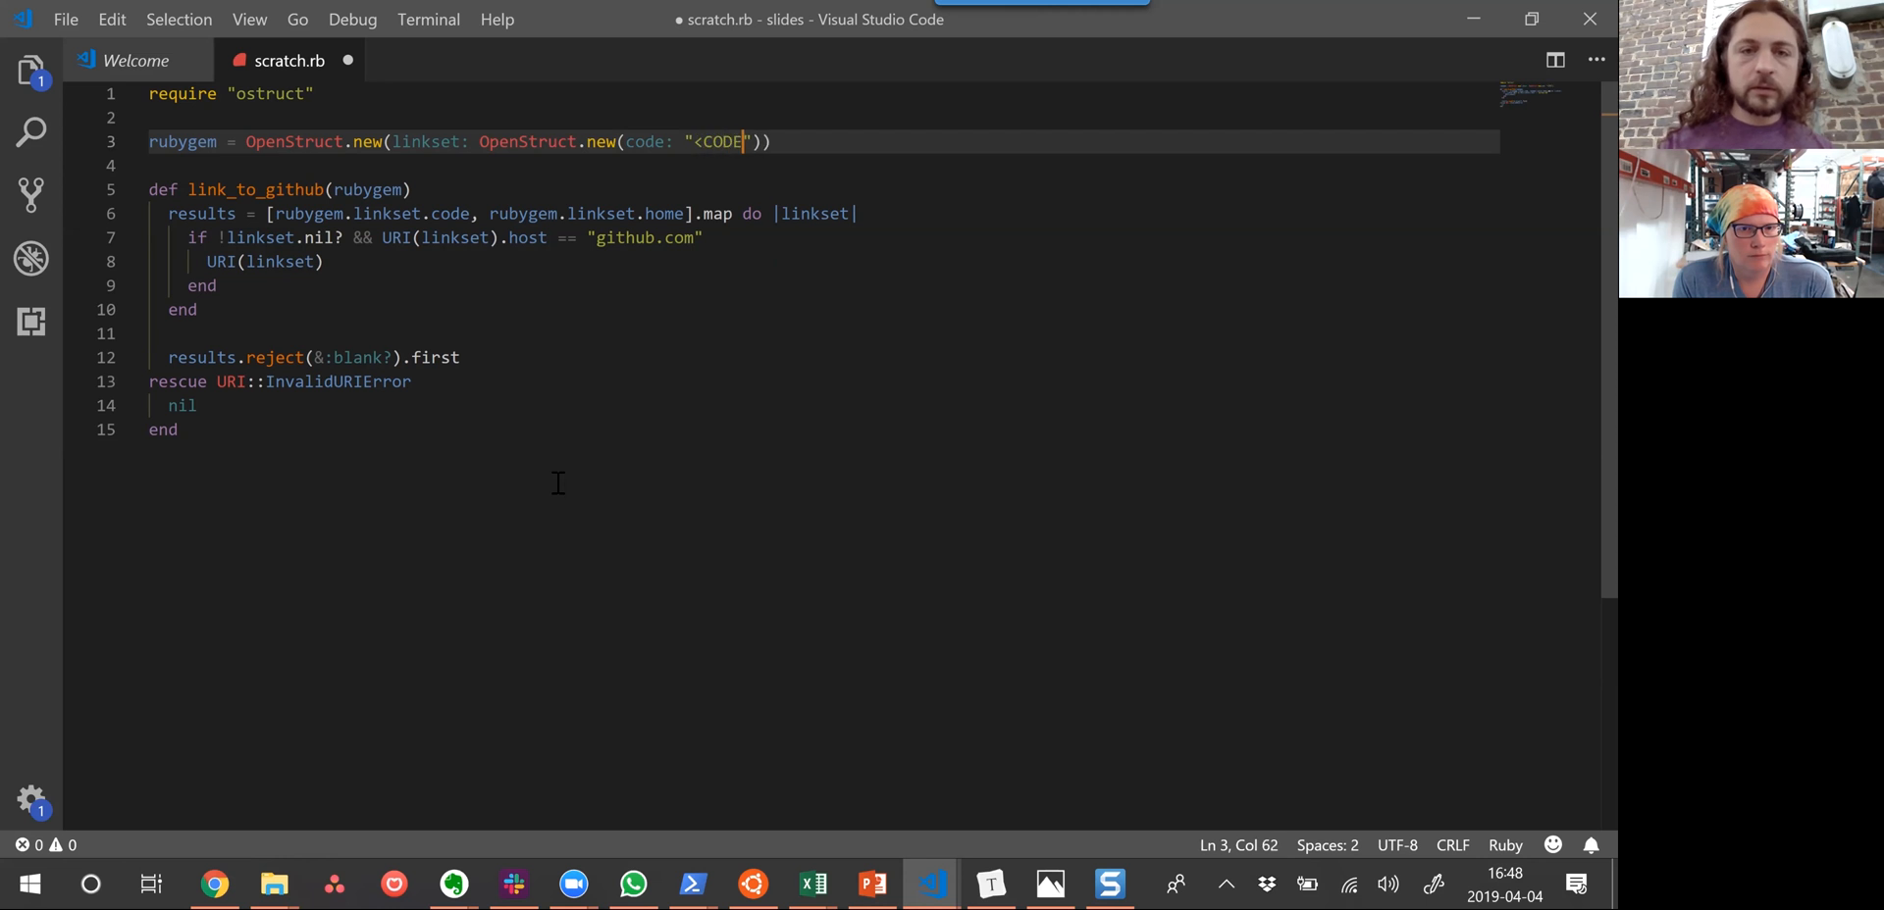
type("\">")
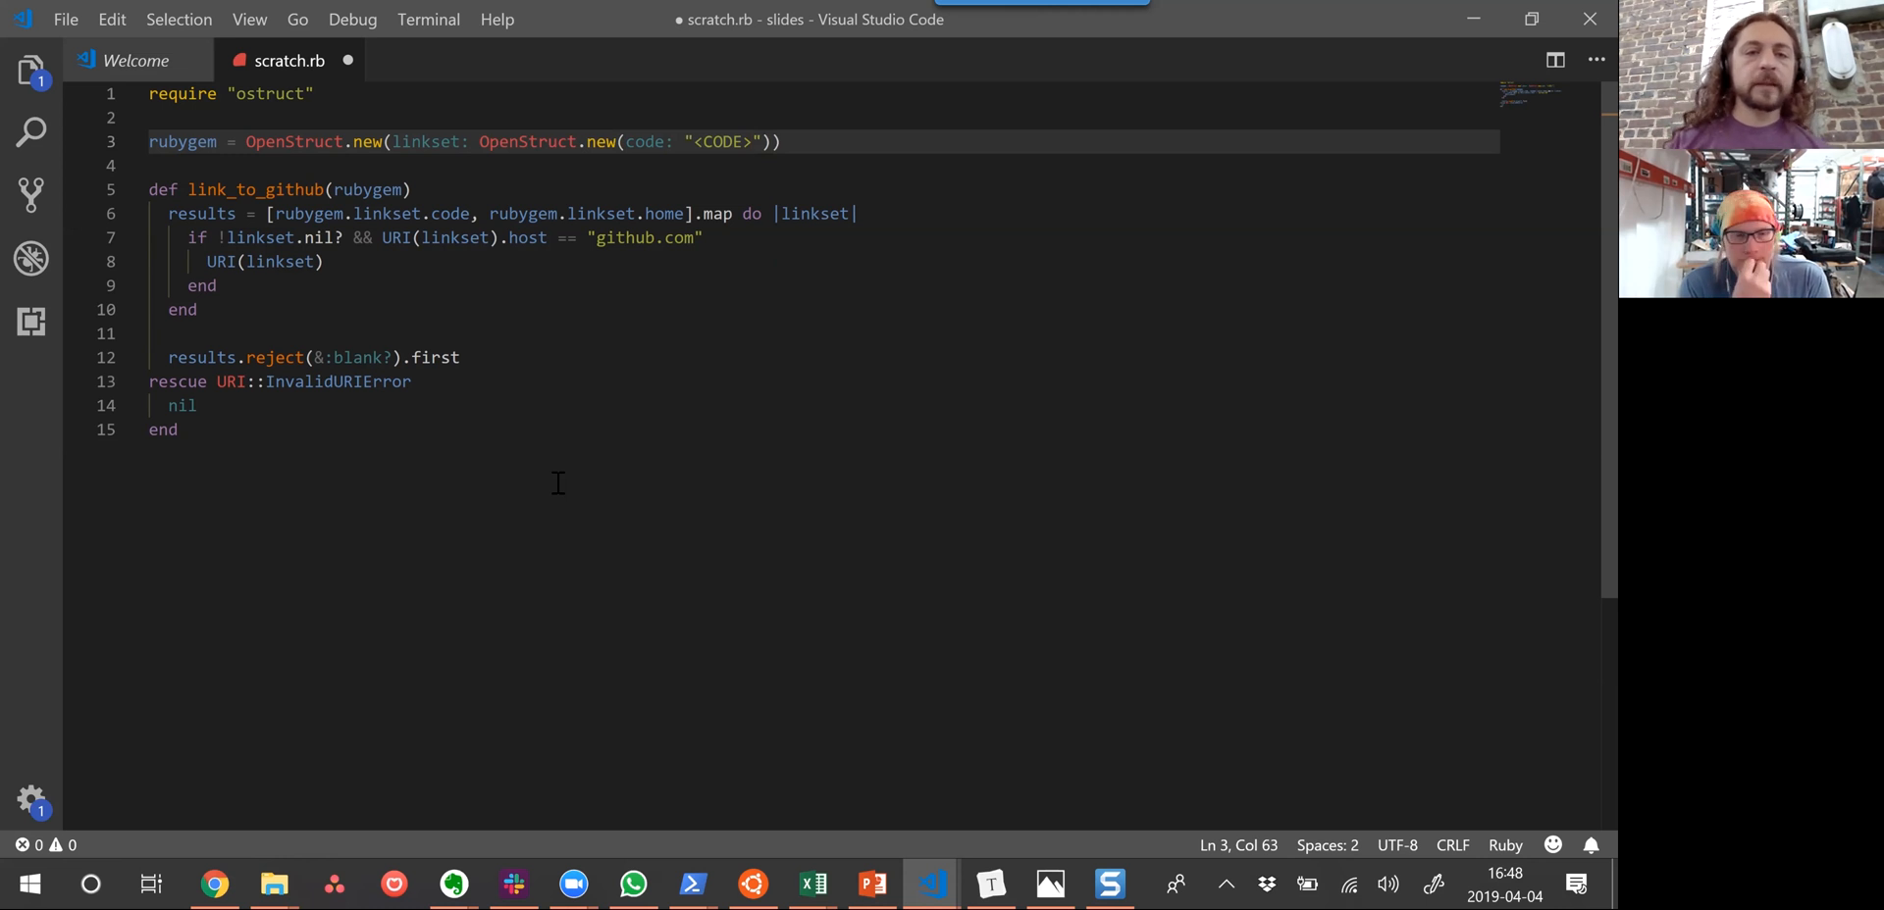
type("httP")
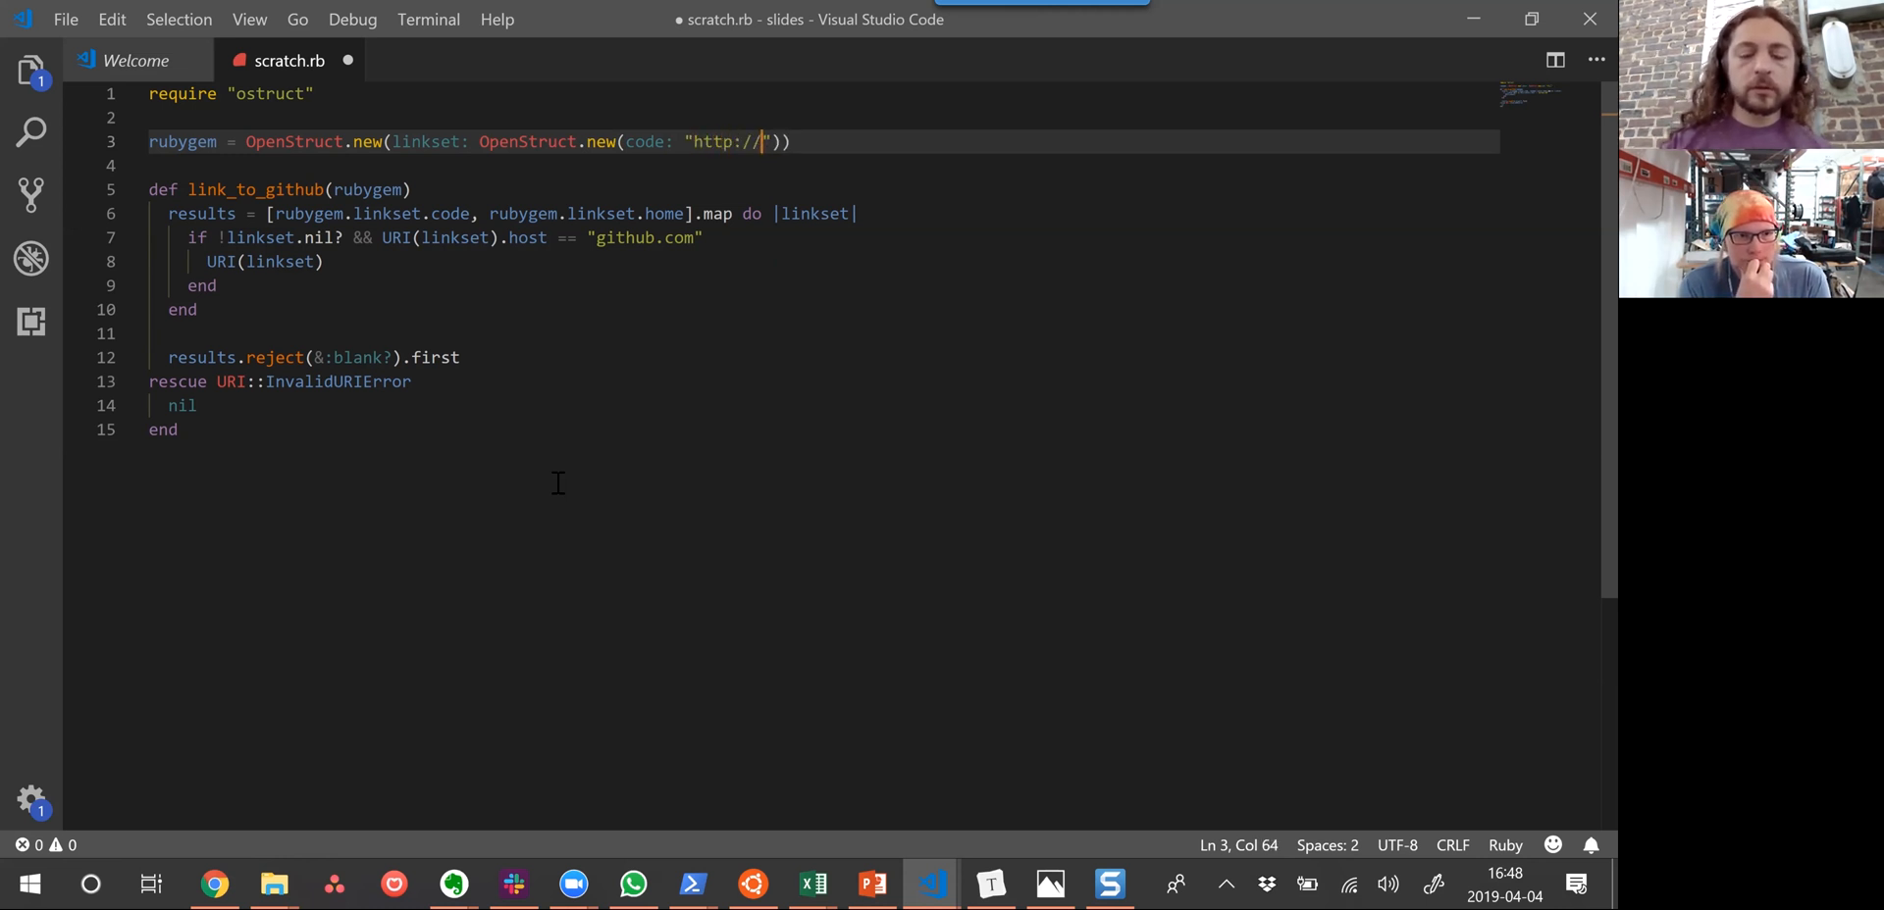
type("example.com/")
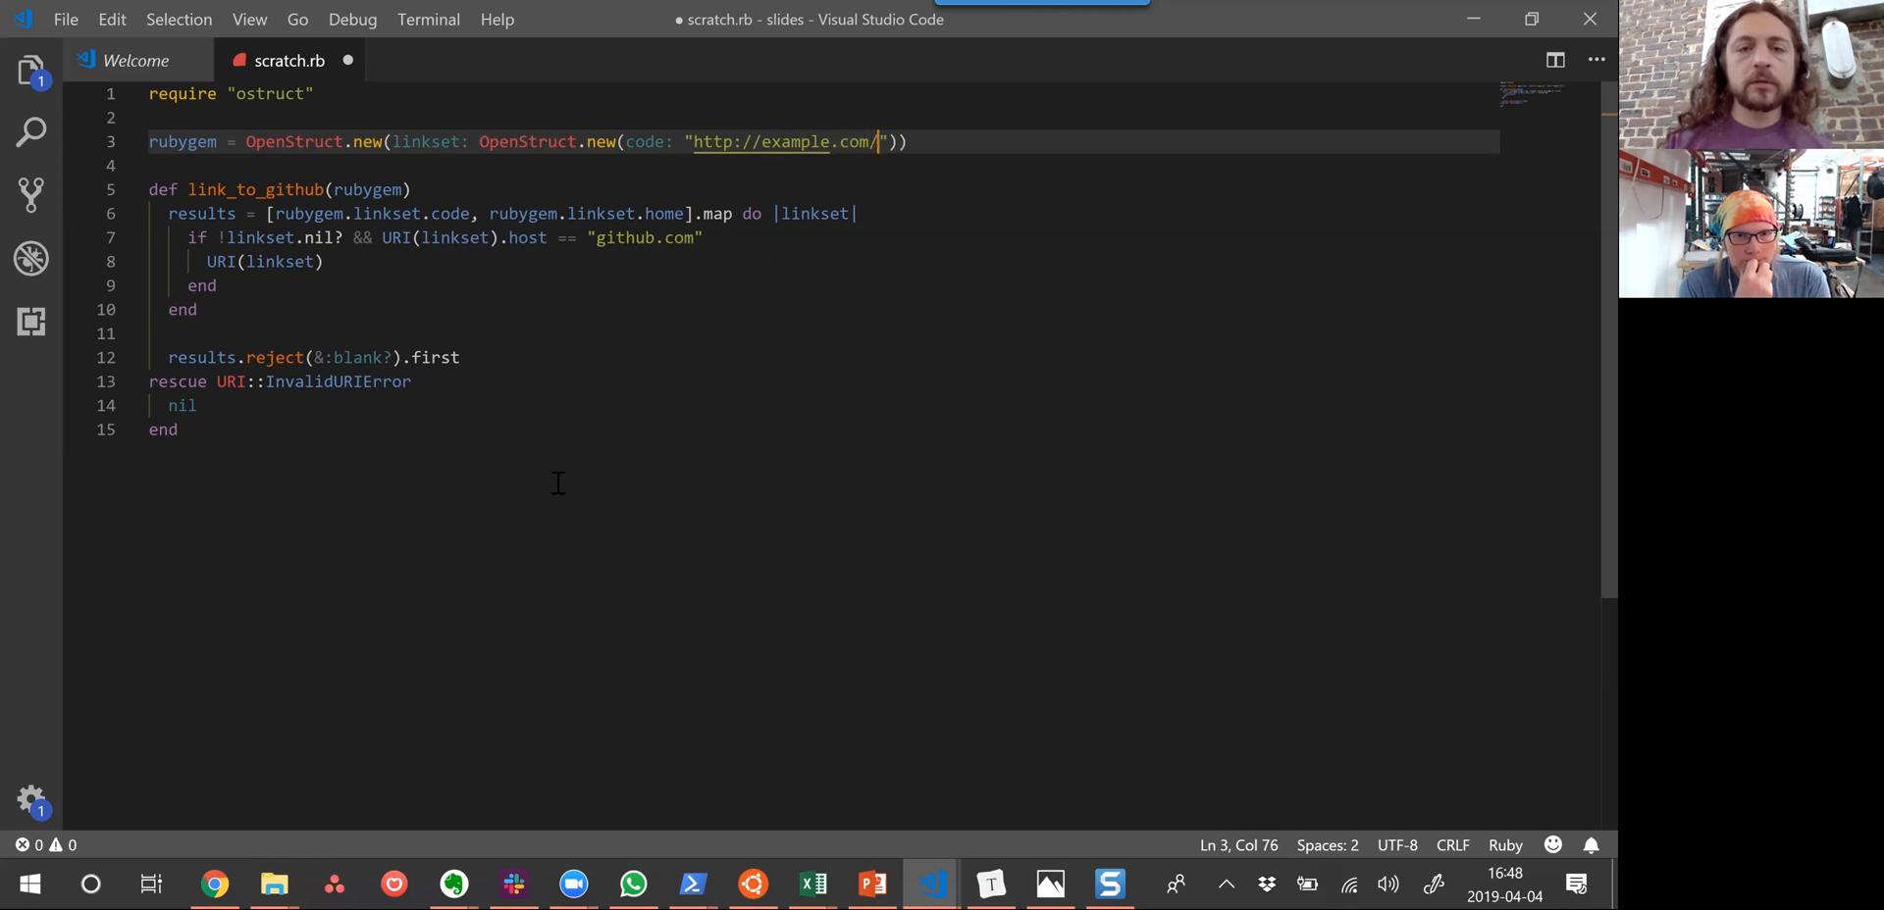
type("code")
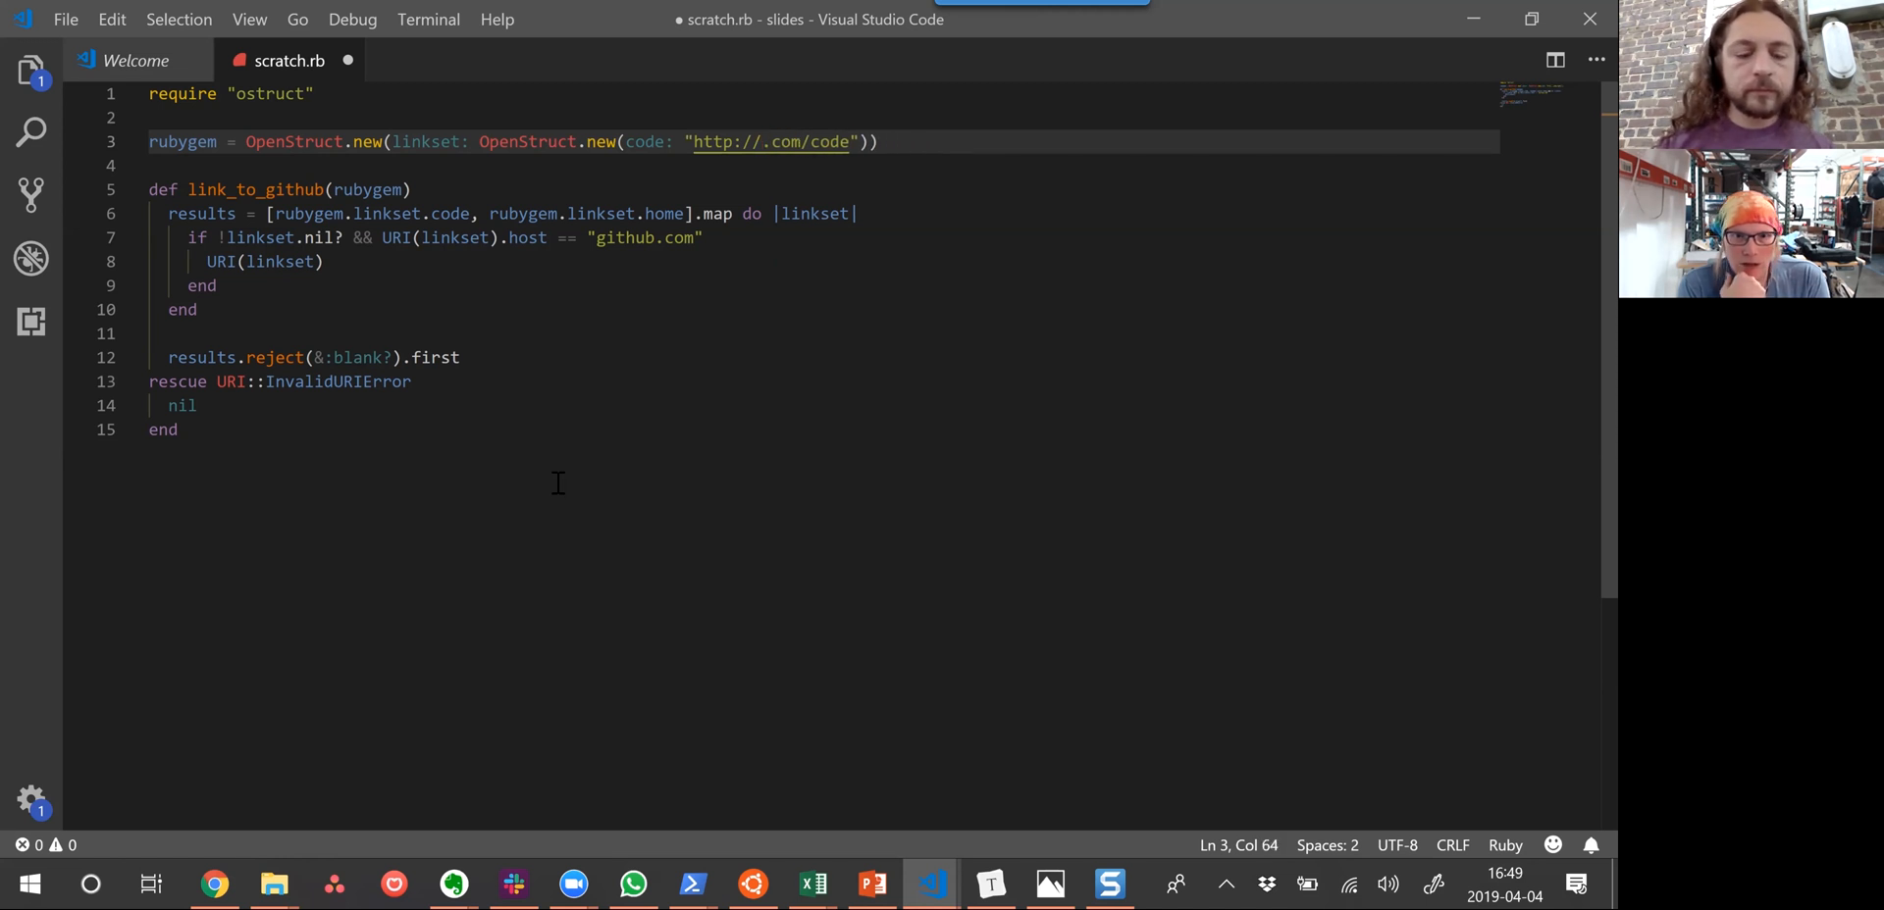
type("github")
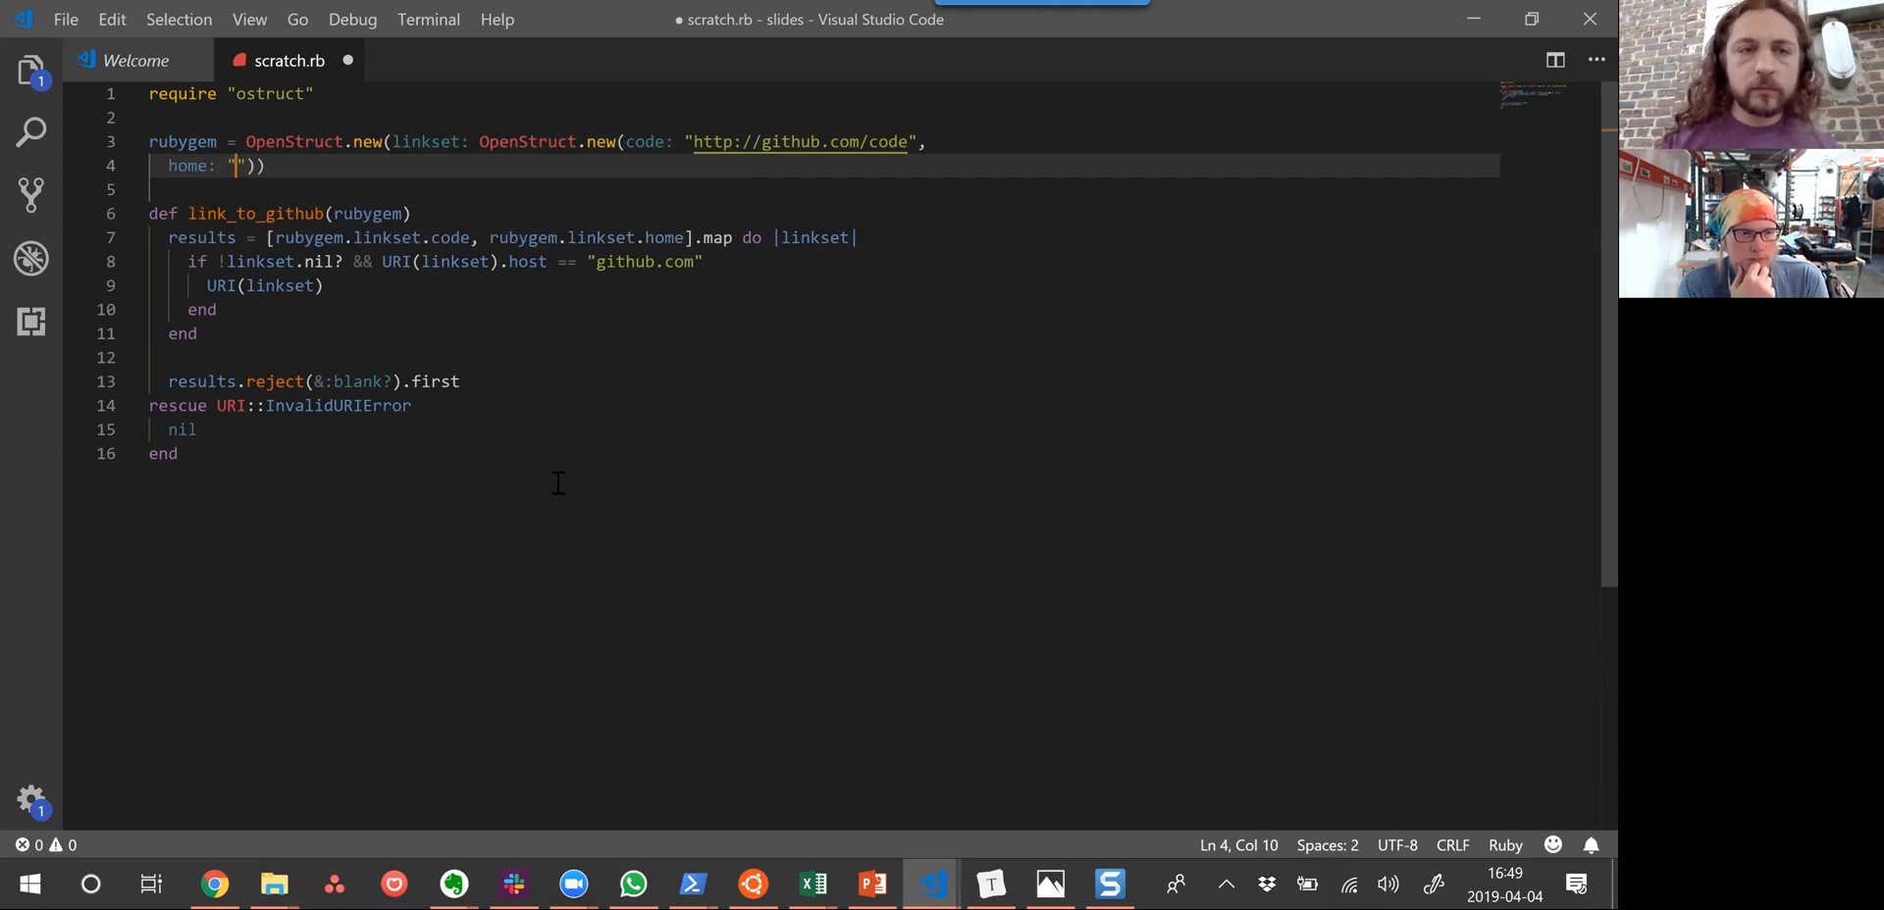
type("http://github")
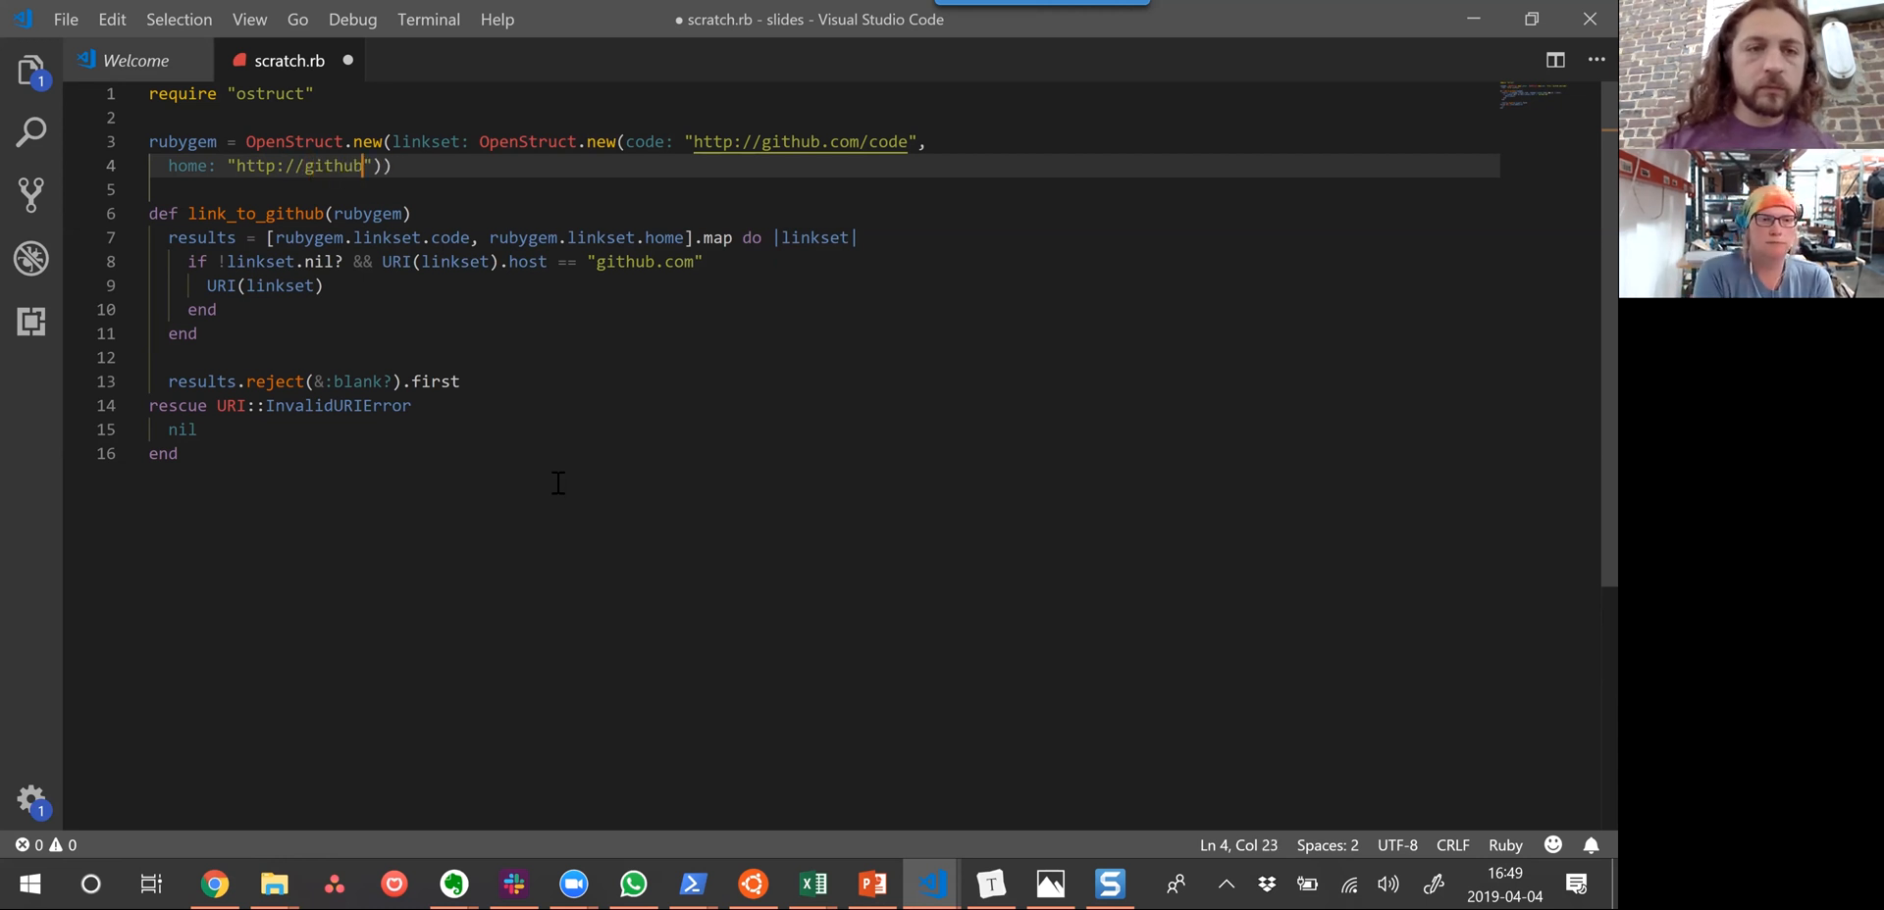
type(".com")
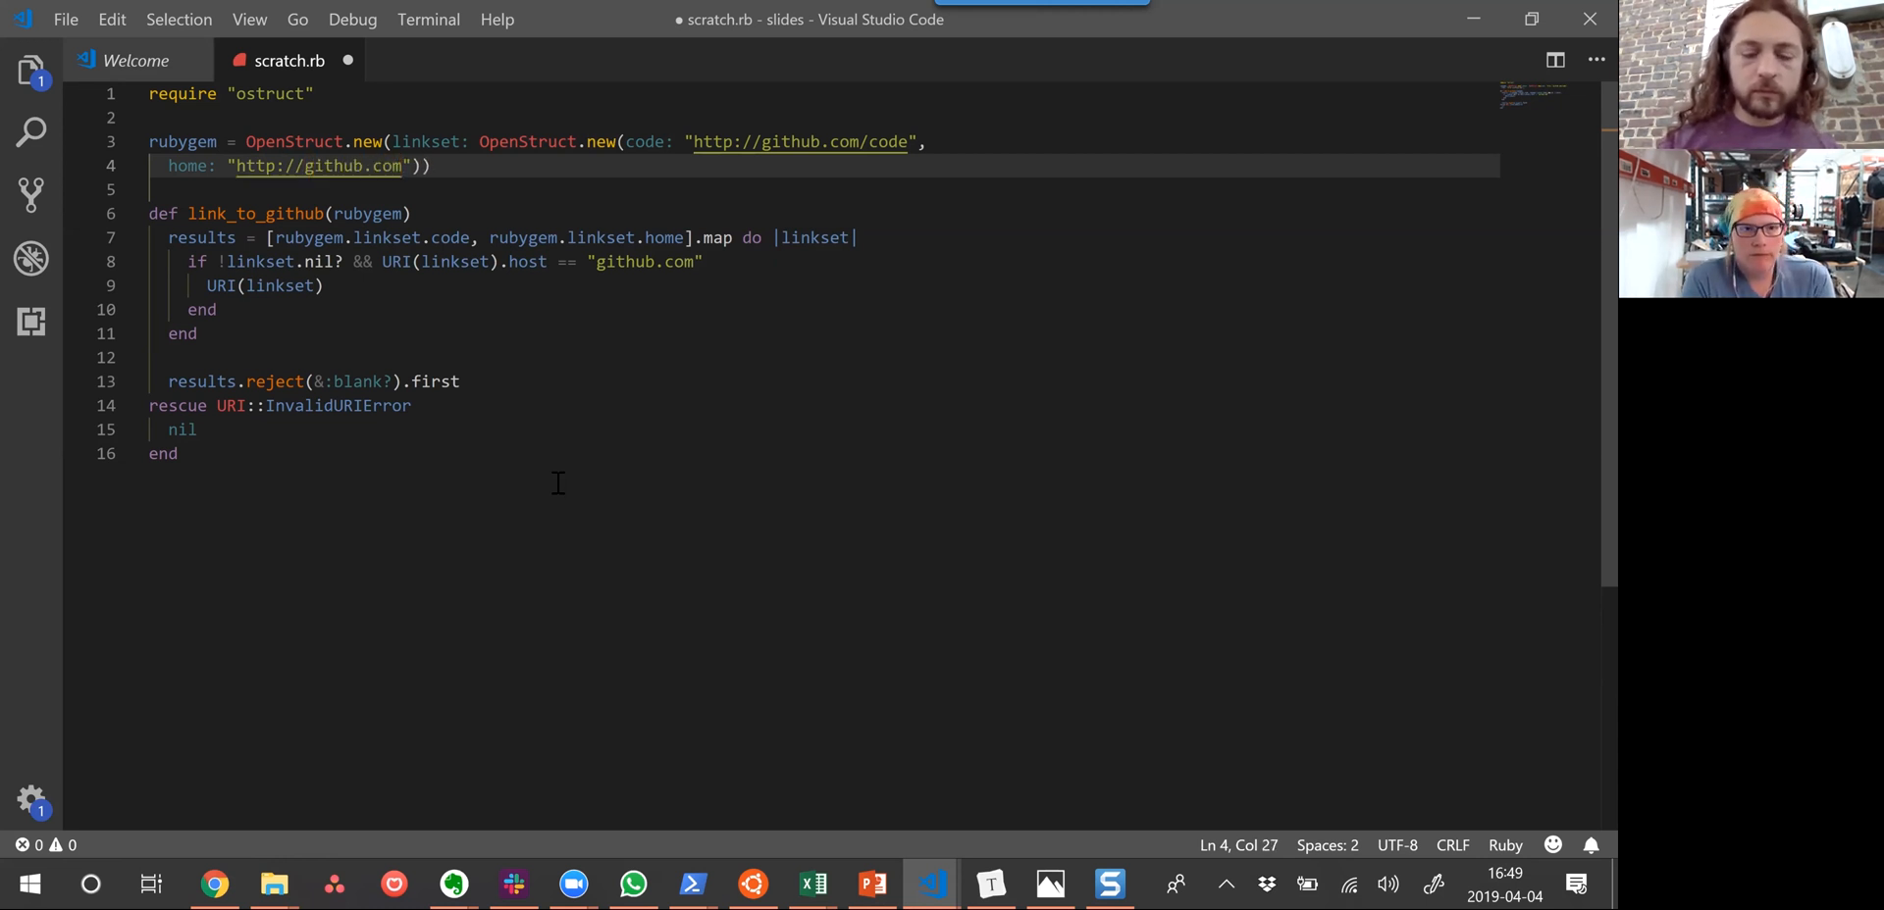
type("home")
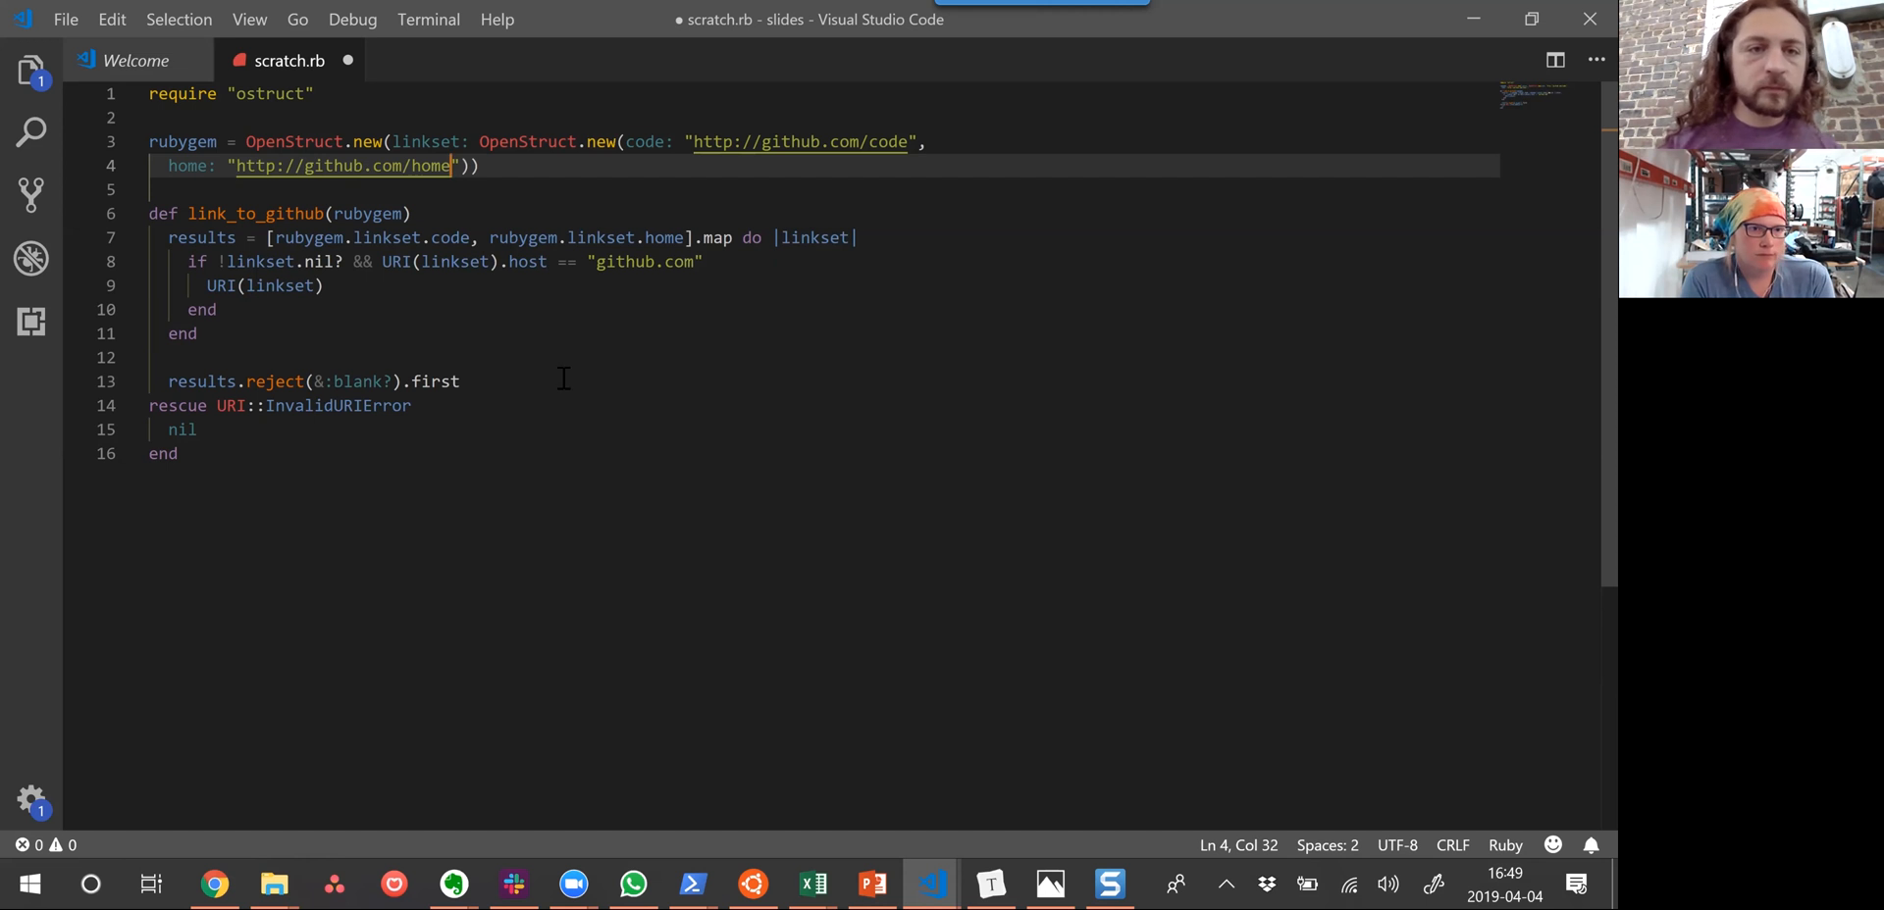
Split the nested OpenStruct.new and its code and home entries onto aligned separate lines
left_click(481, 141)
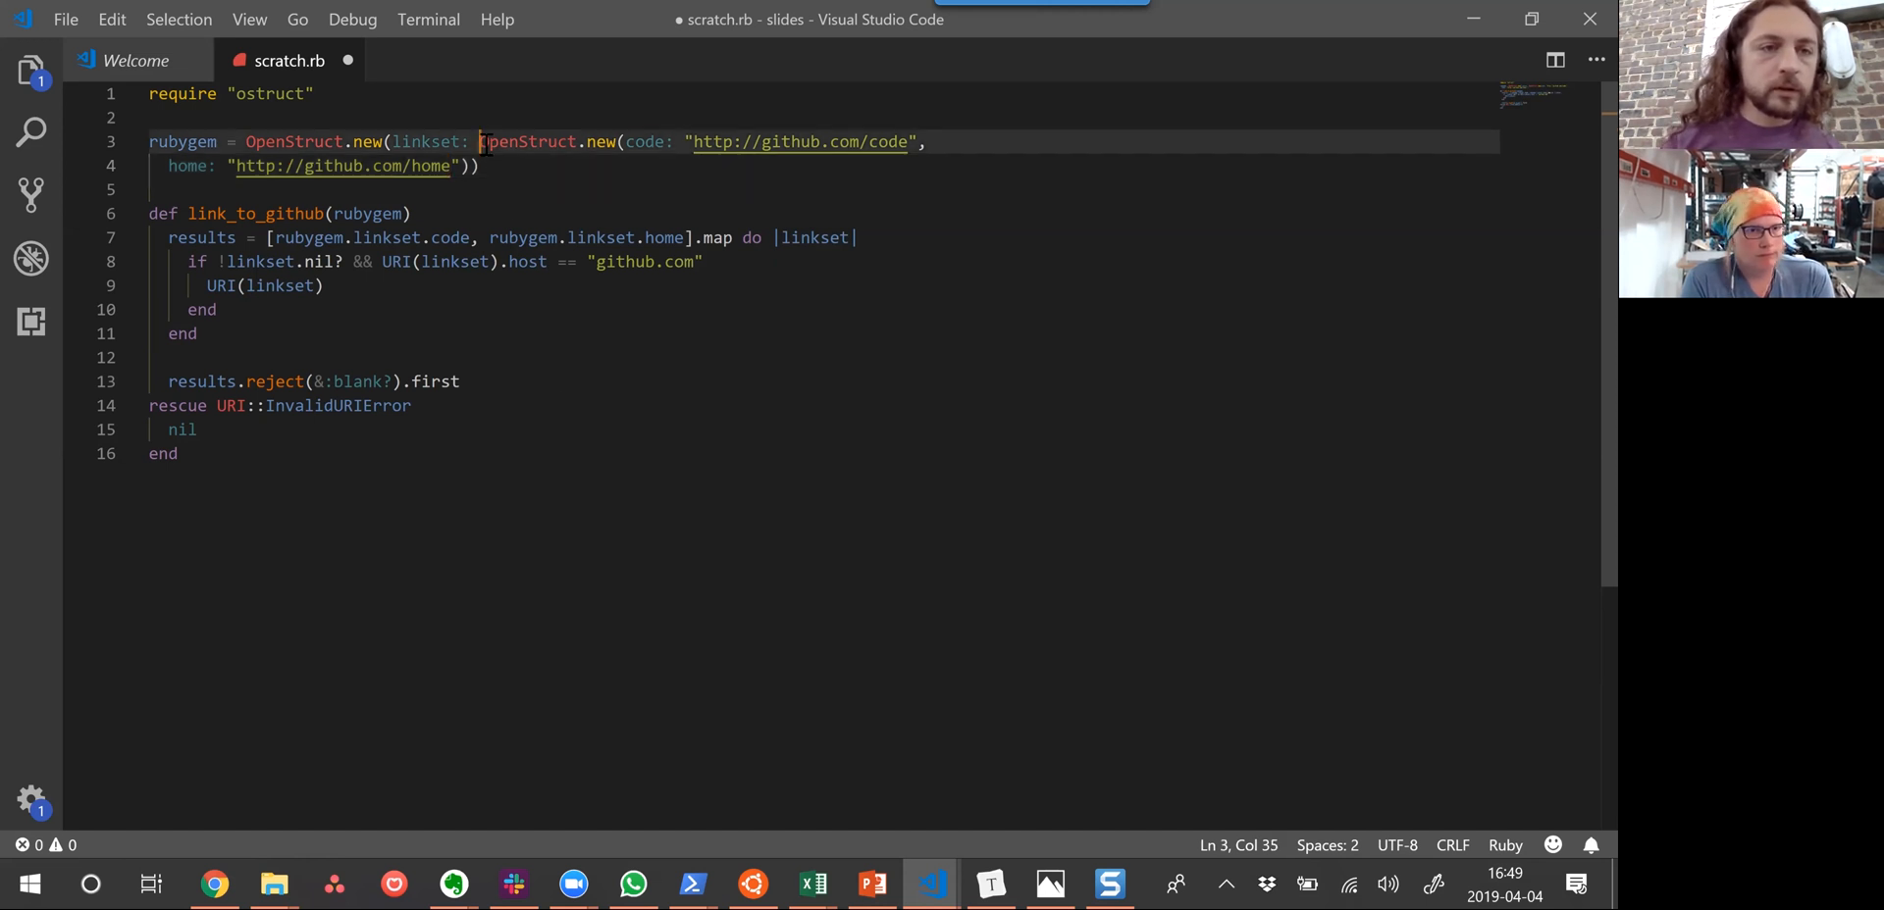
key("Enter")
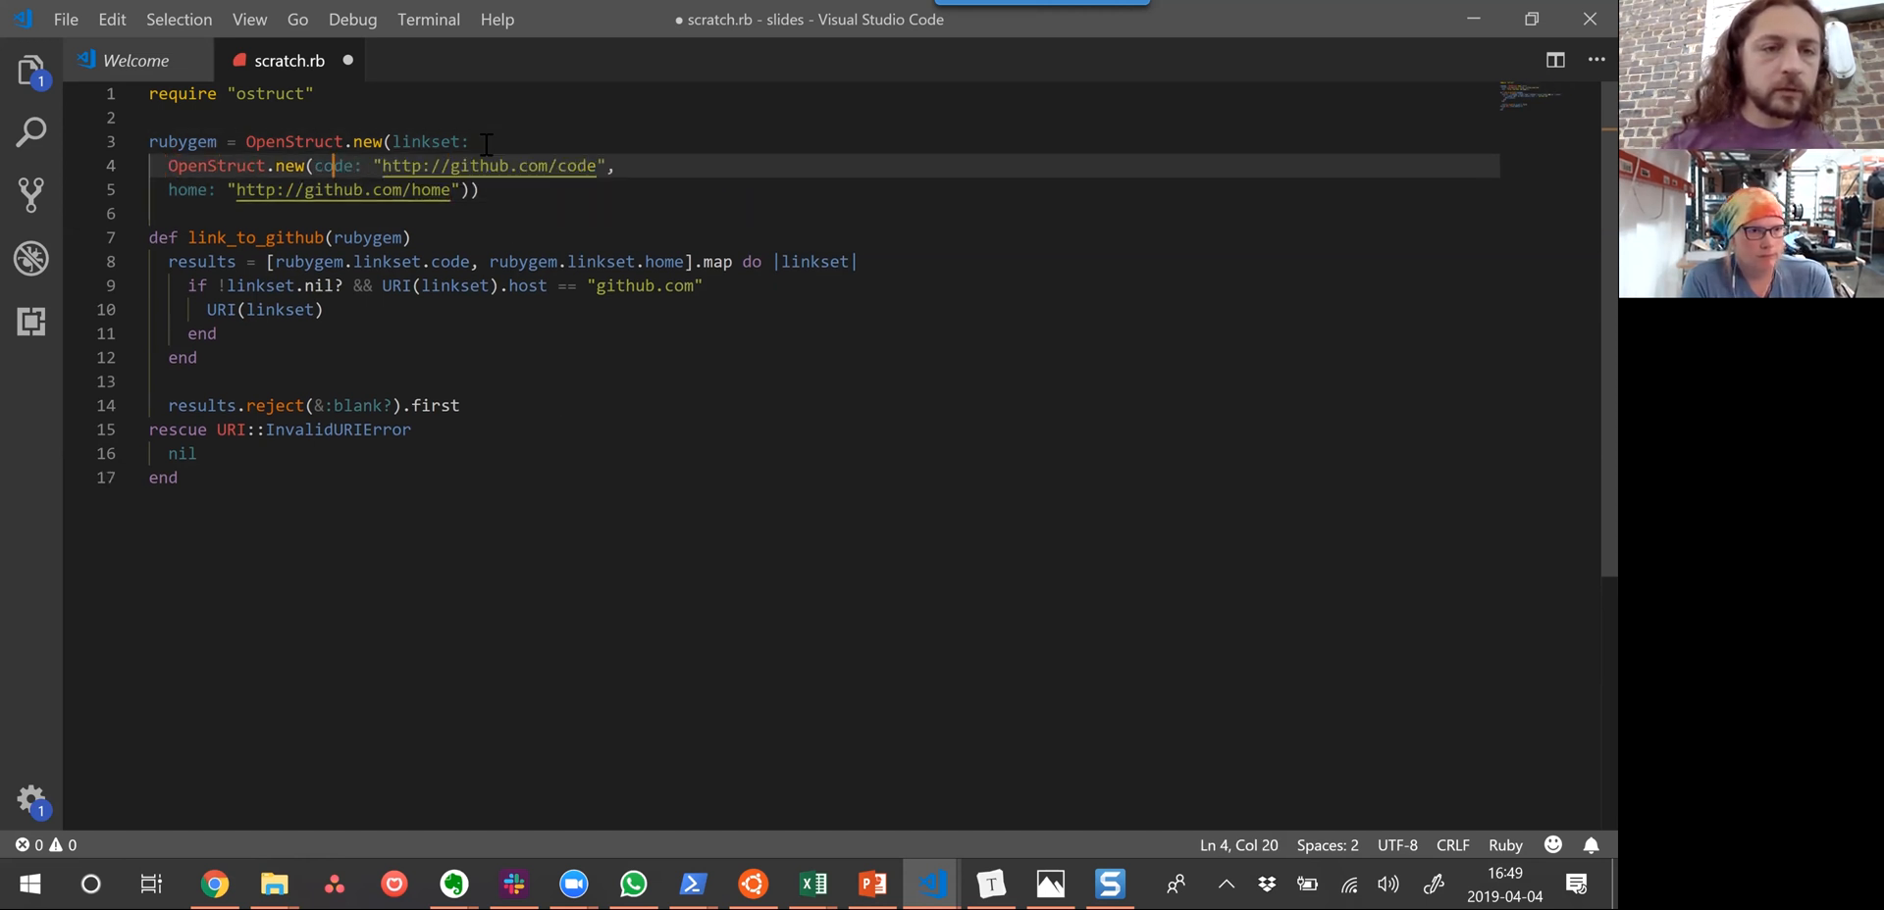
key("Enter")
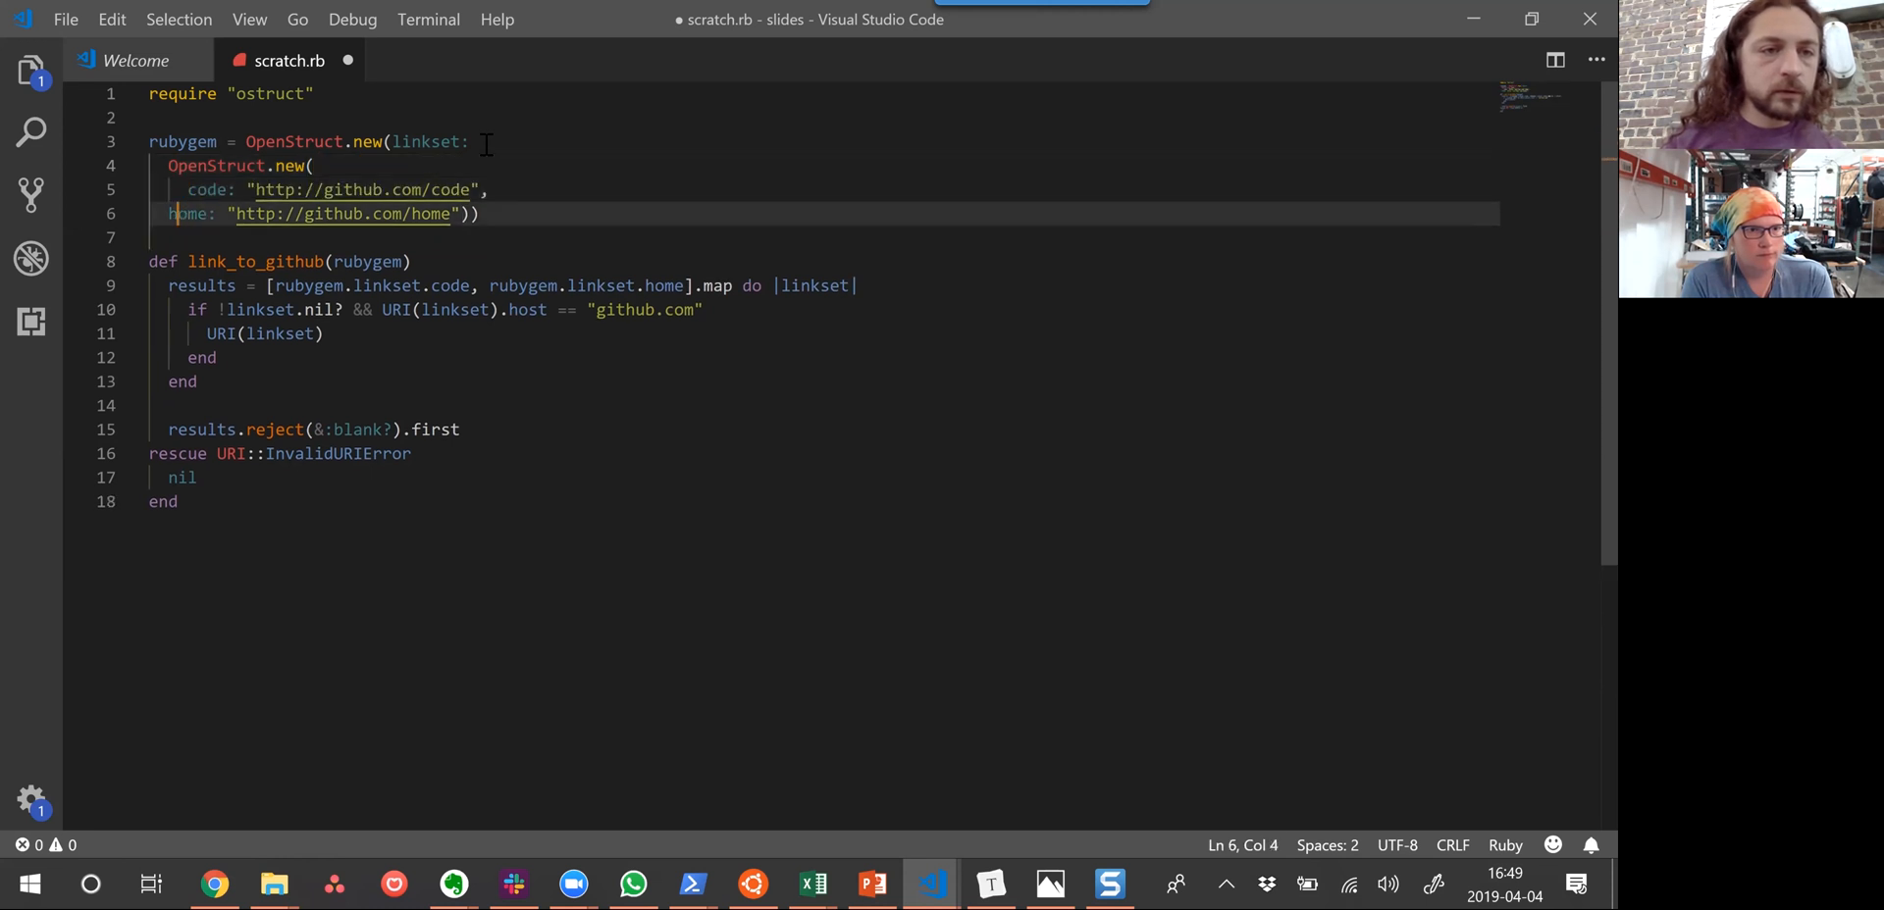
left_click(497, 214)
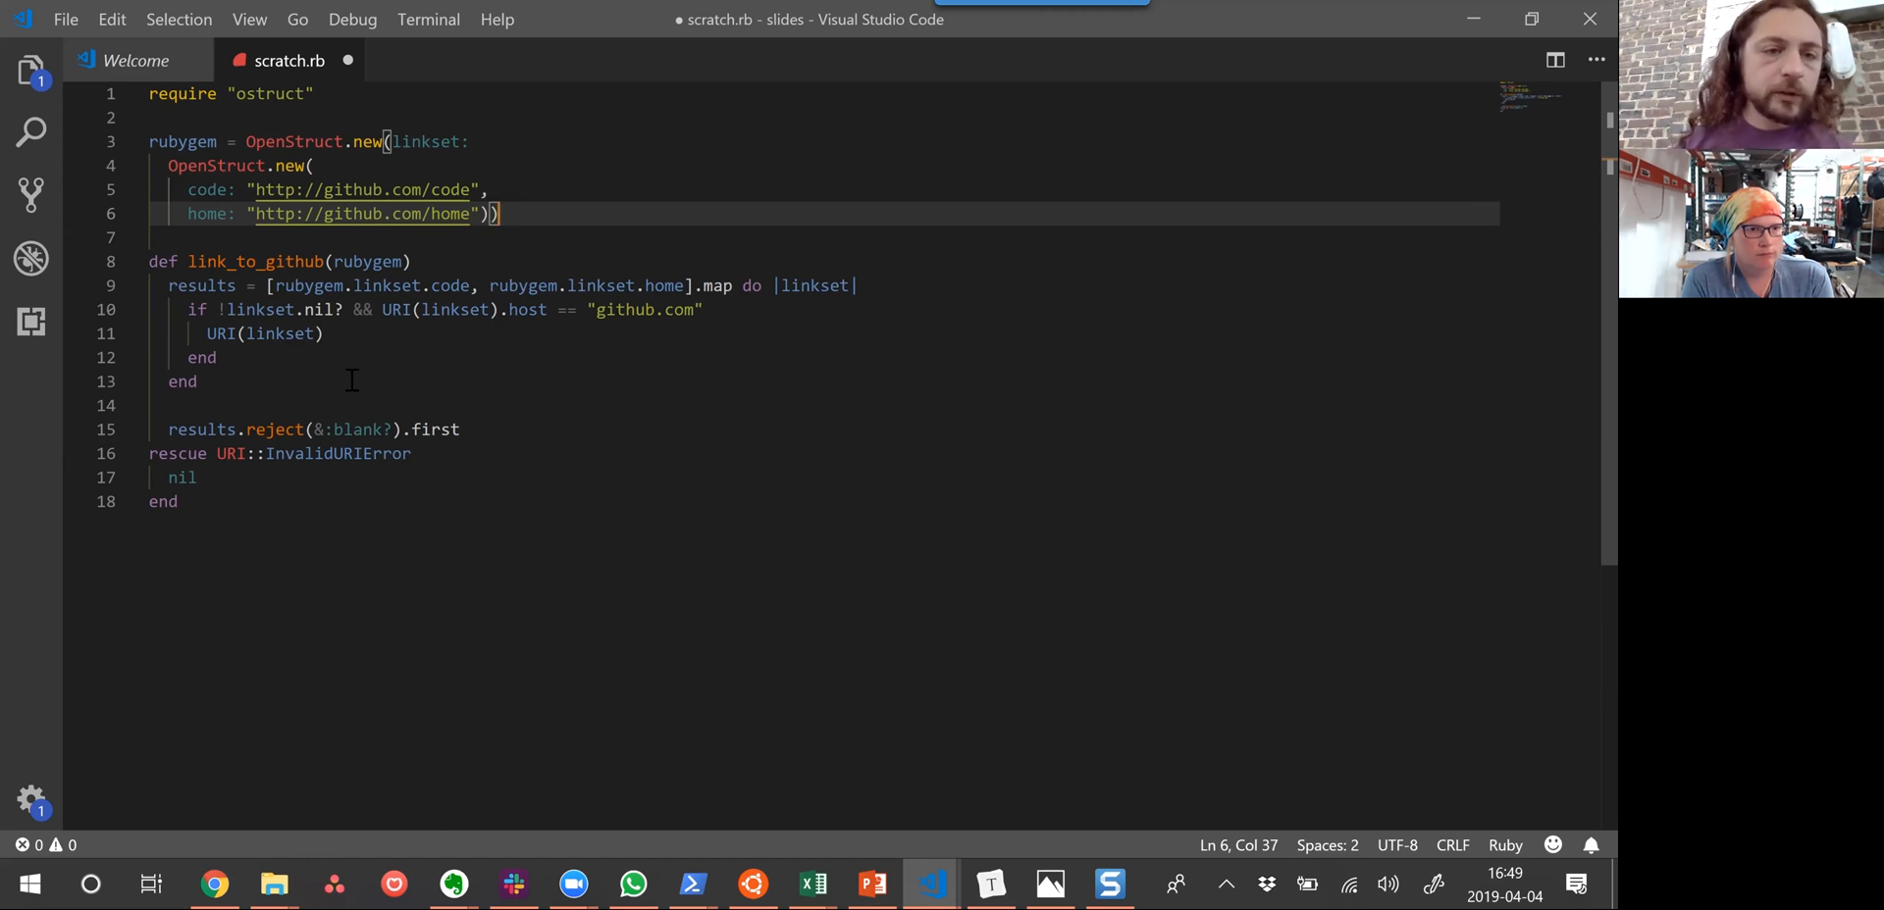
mouse_move(353, 109)
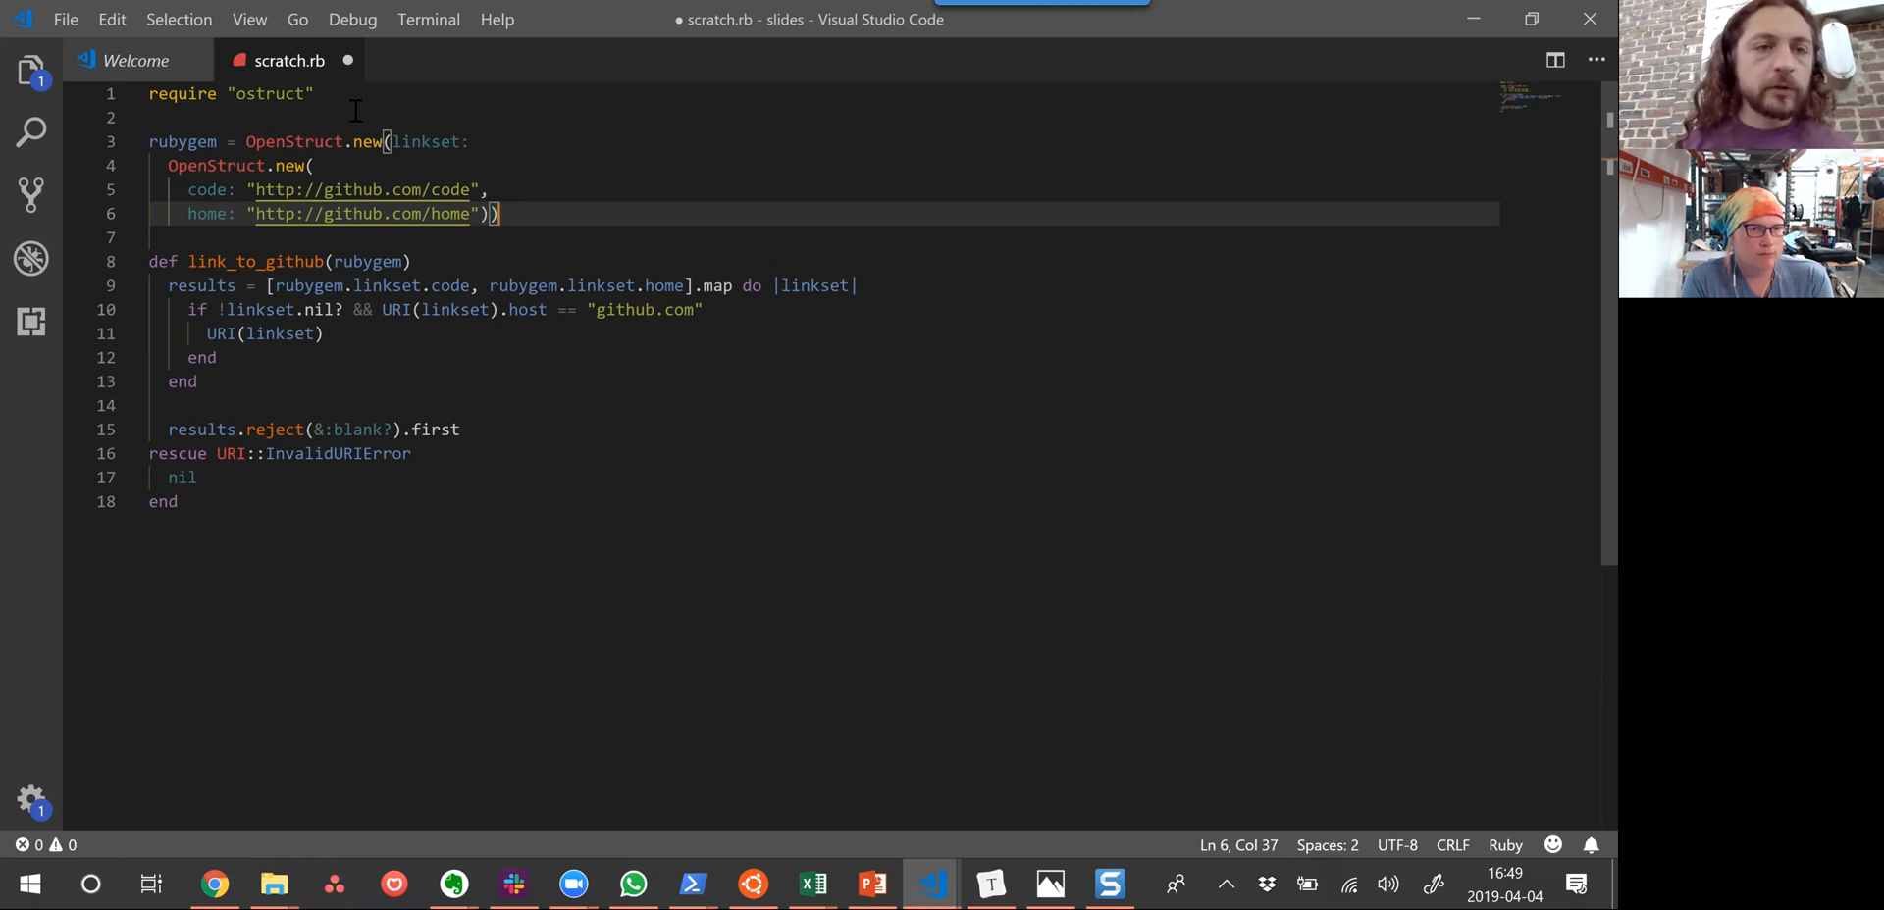
Add require "uri" on line 2 below require "ostruct"
type("require \"")
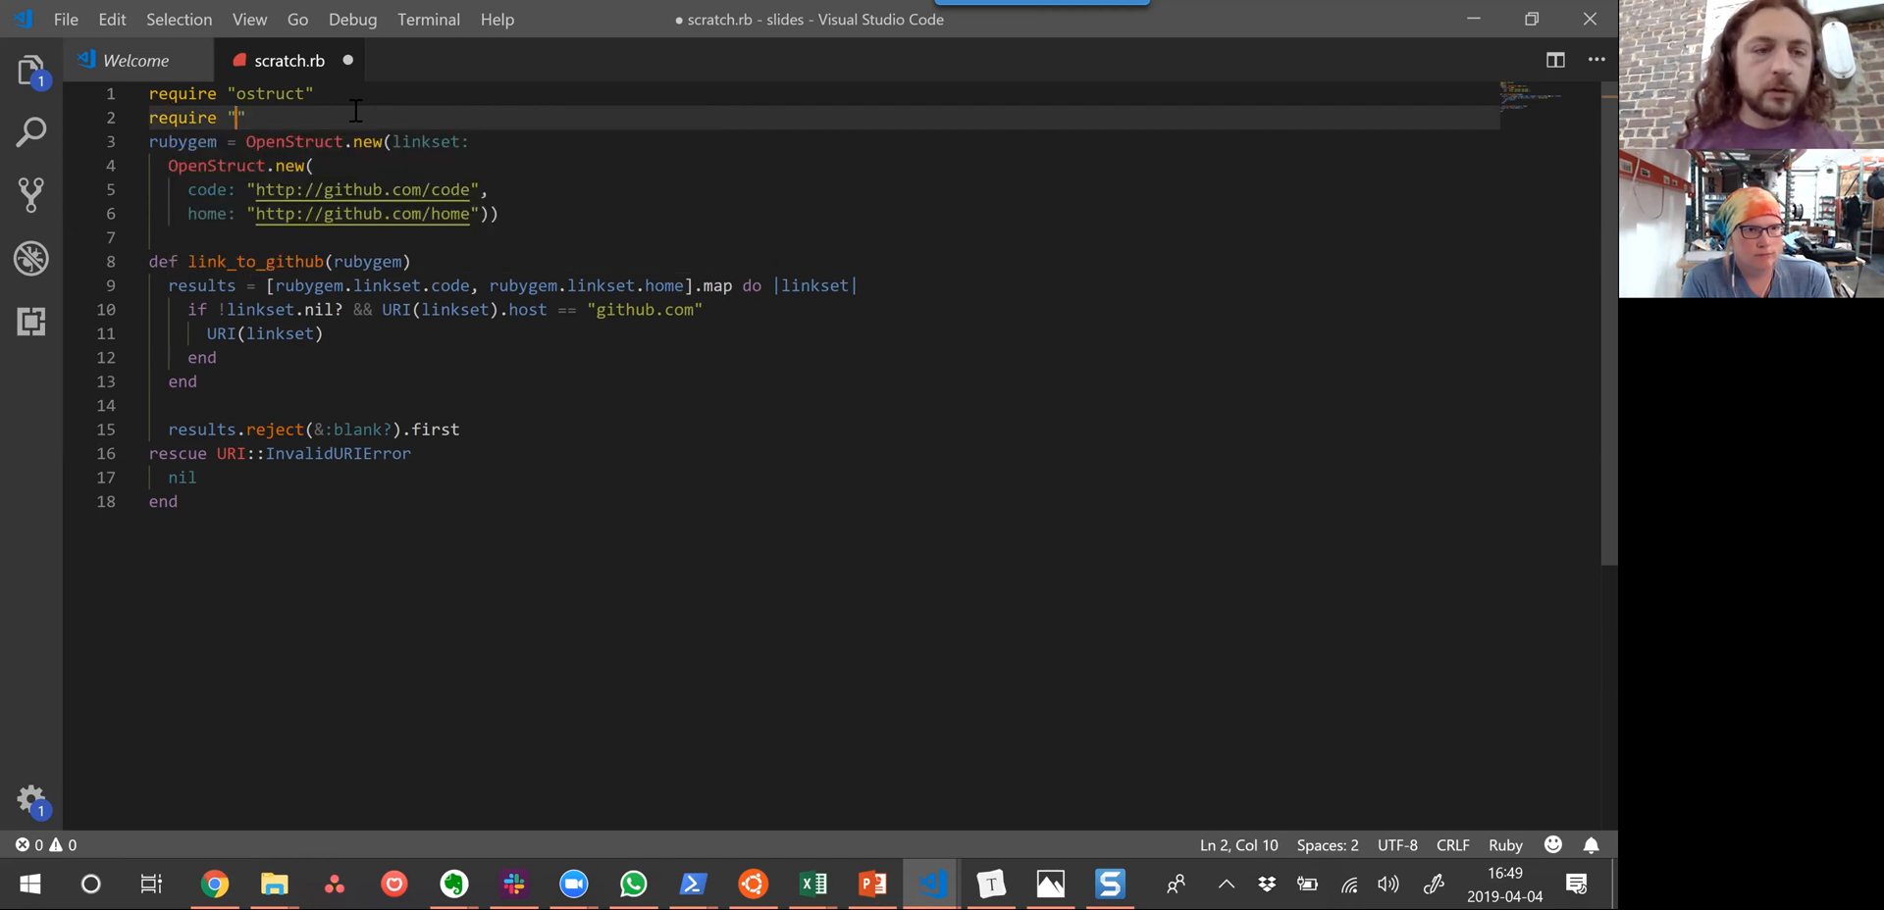
type("uri")
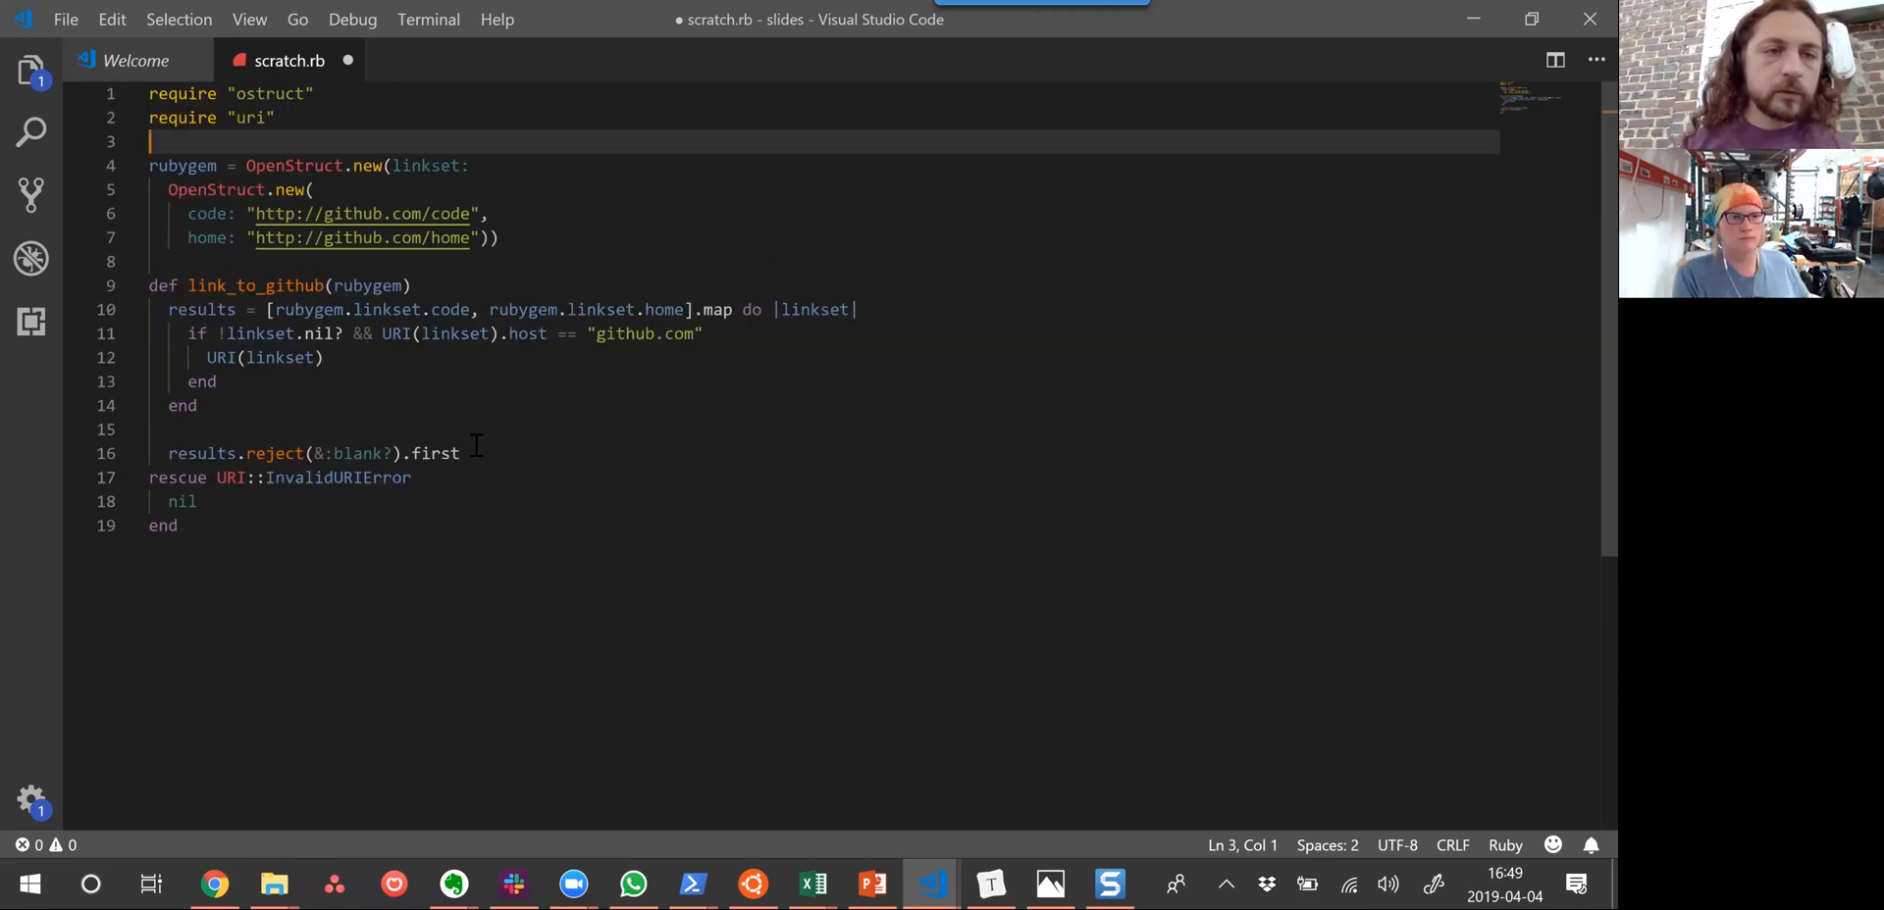
left_click(177, 526)
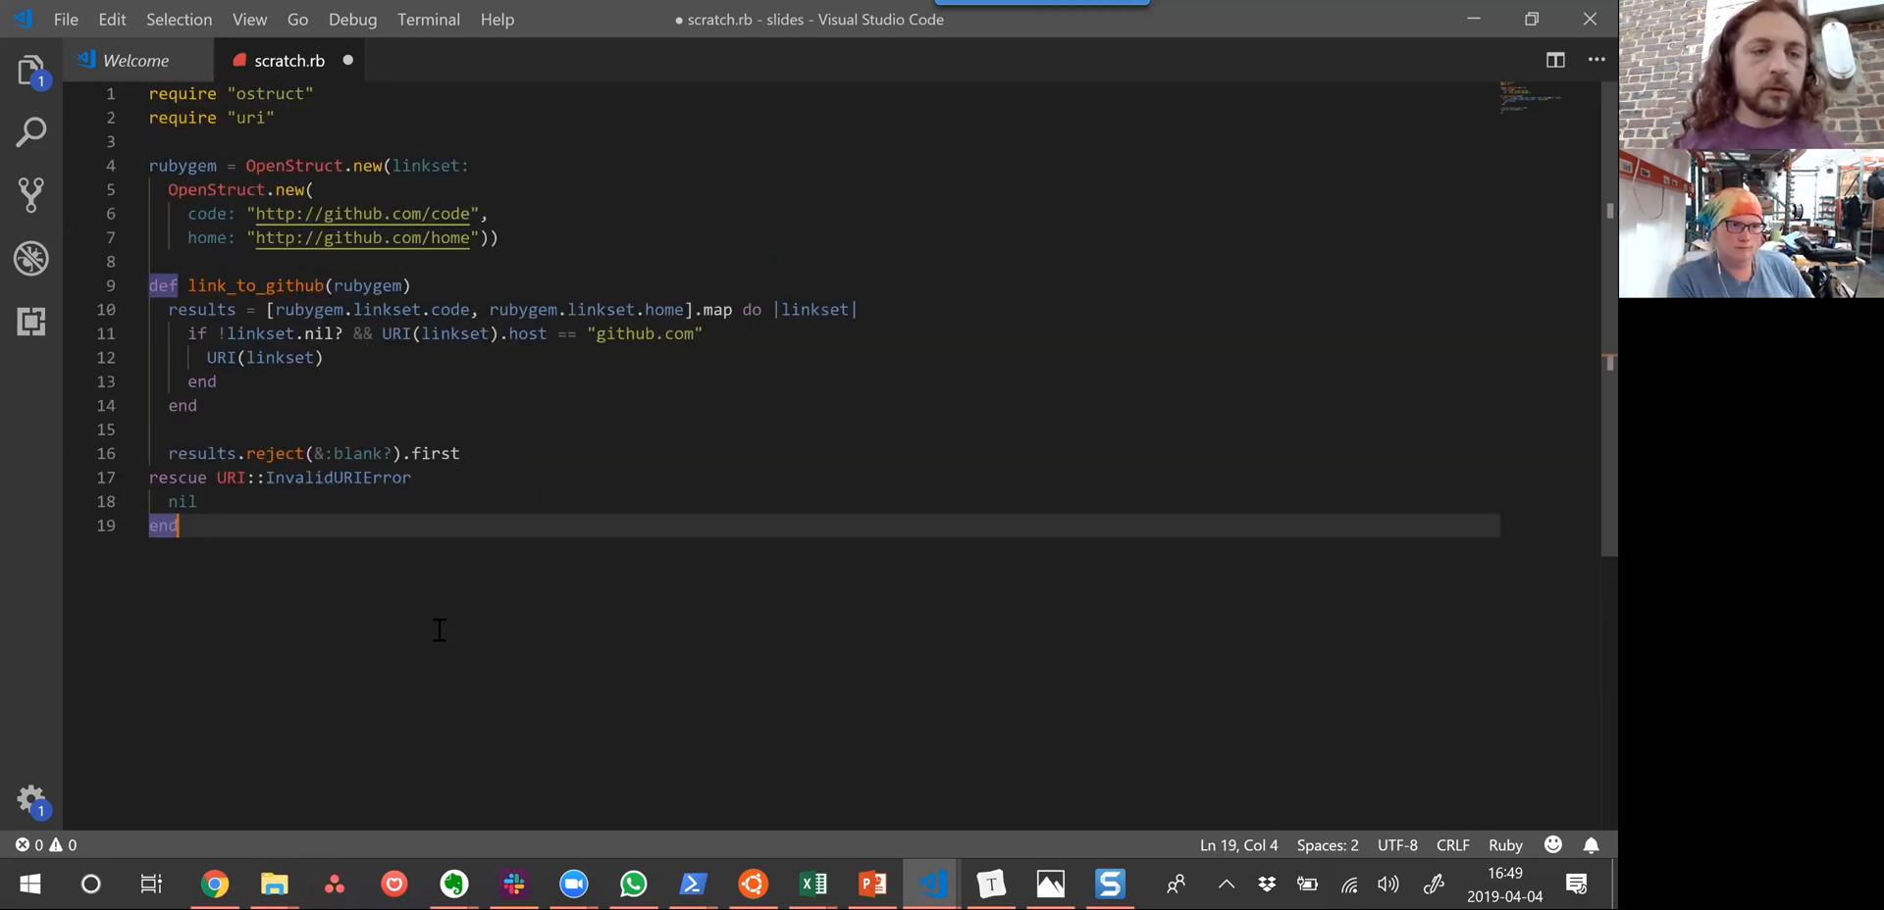
Add a link_to_github() call on a new line below the method's end
key("Enter")
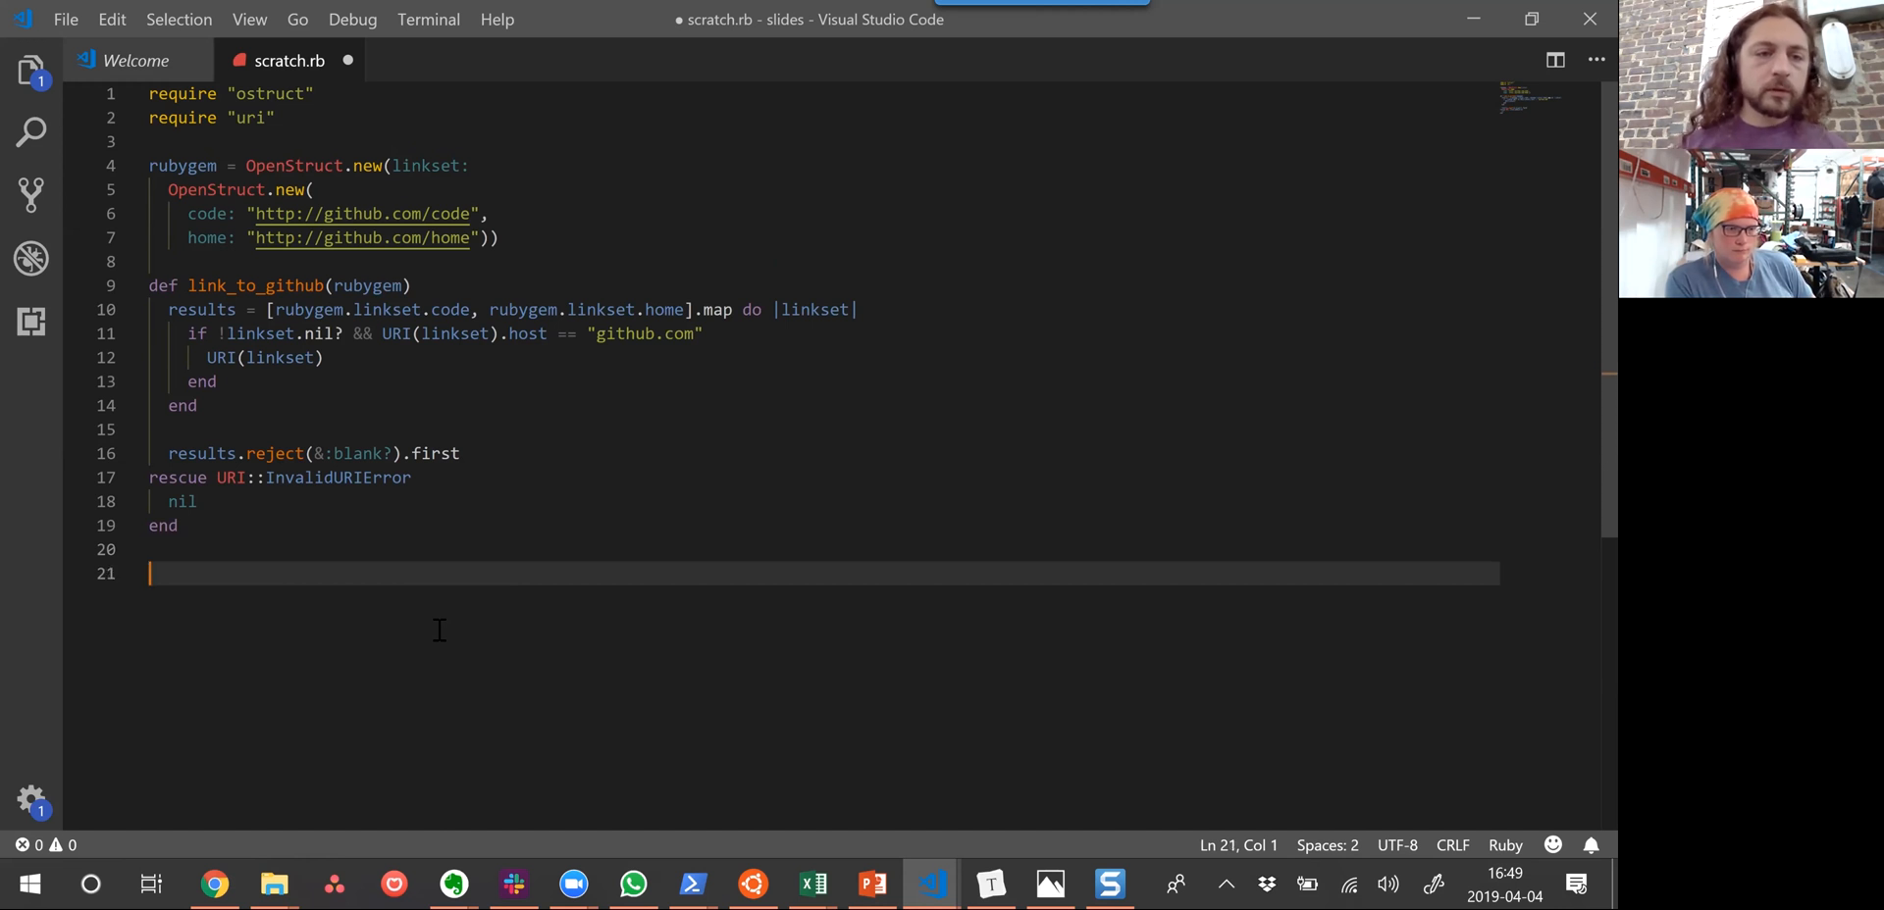
type("link")
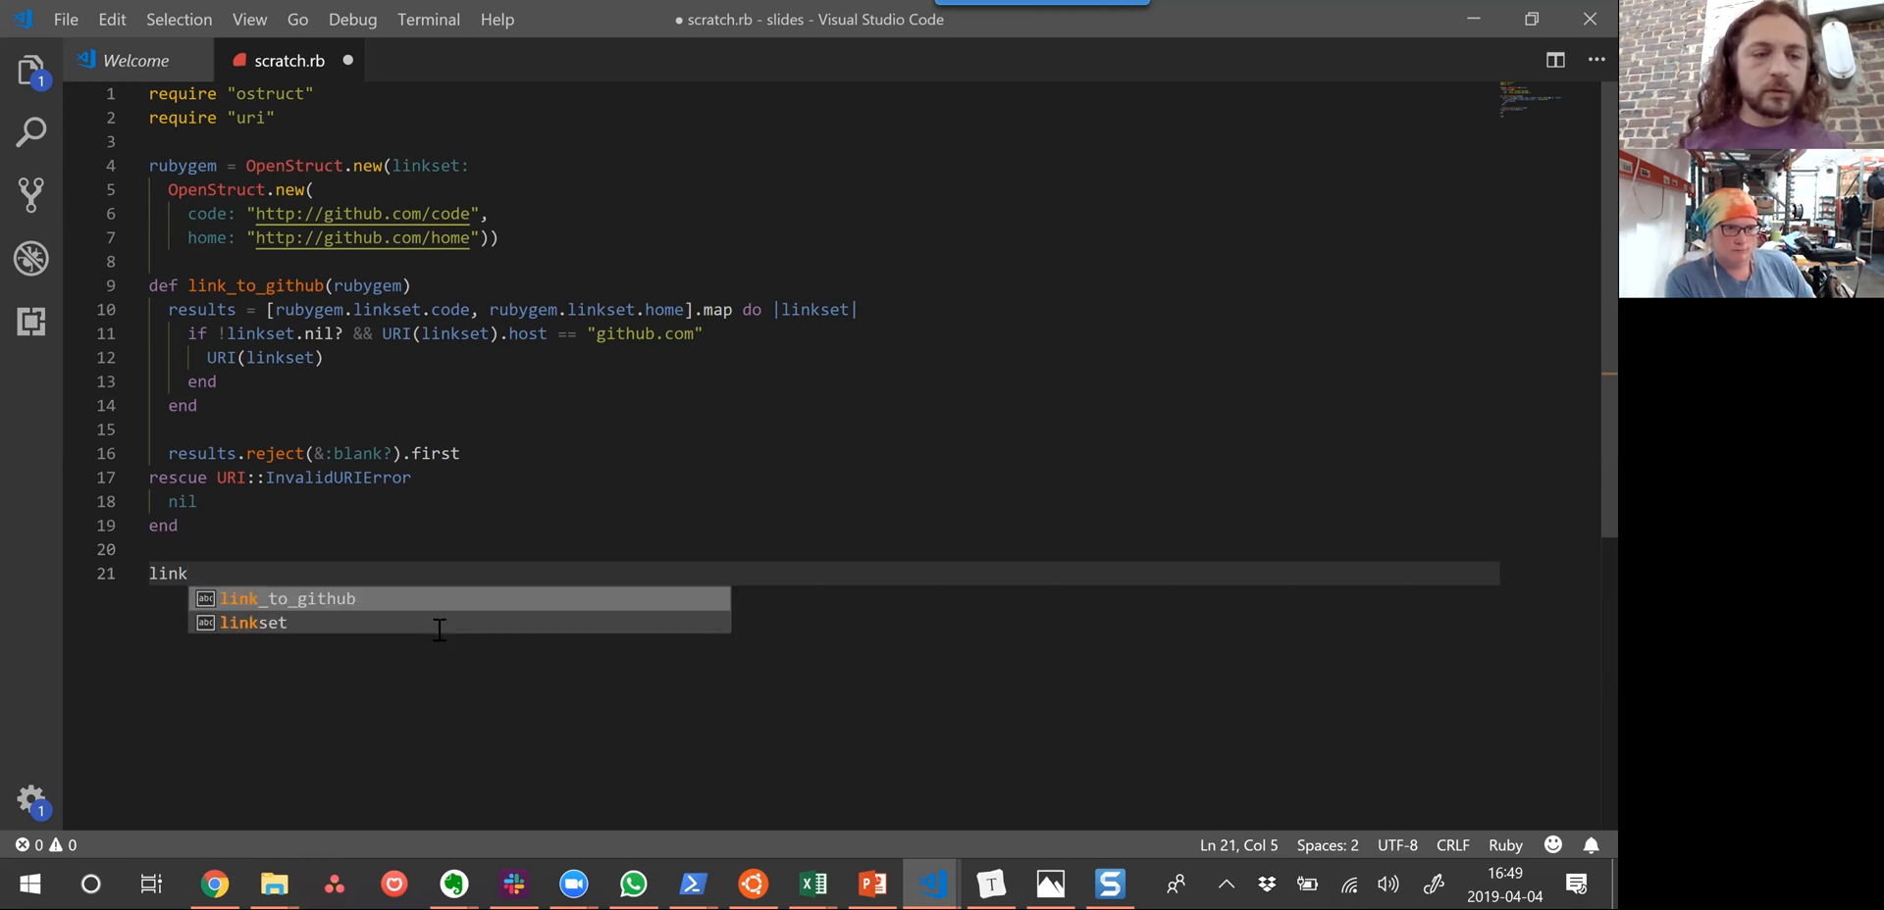
key("Tab")
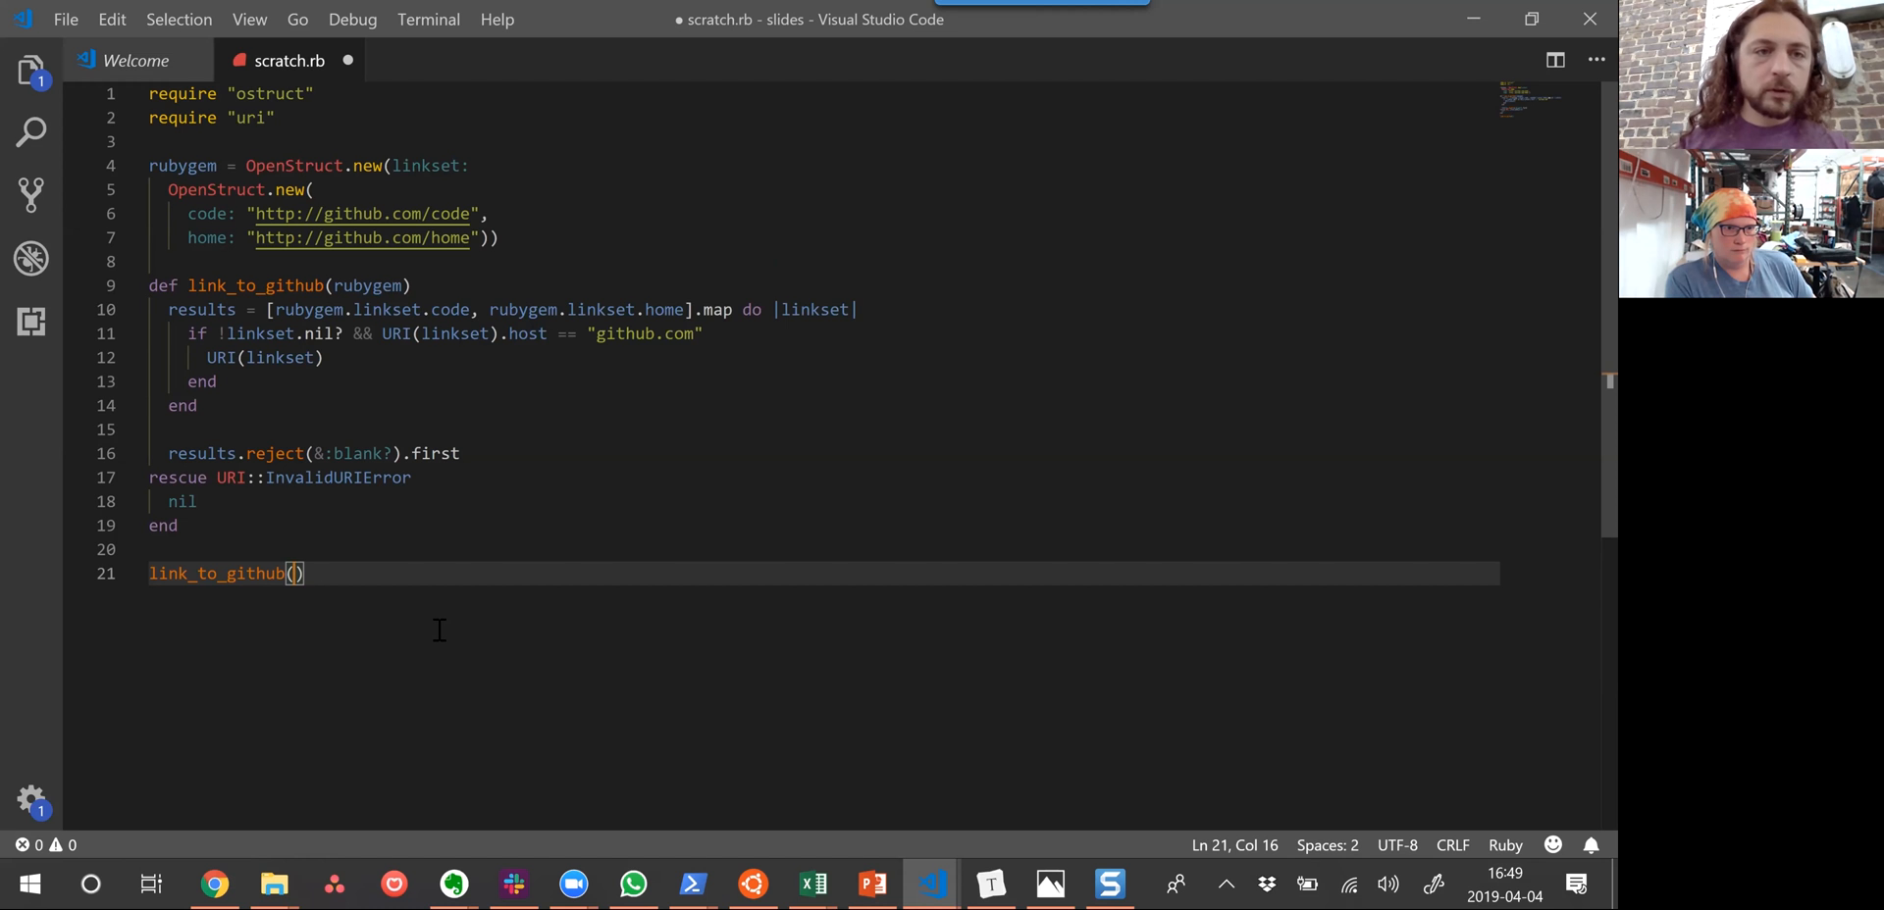